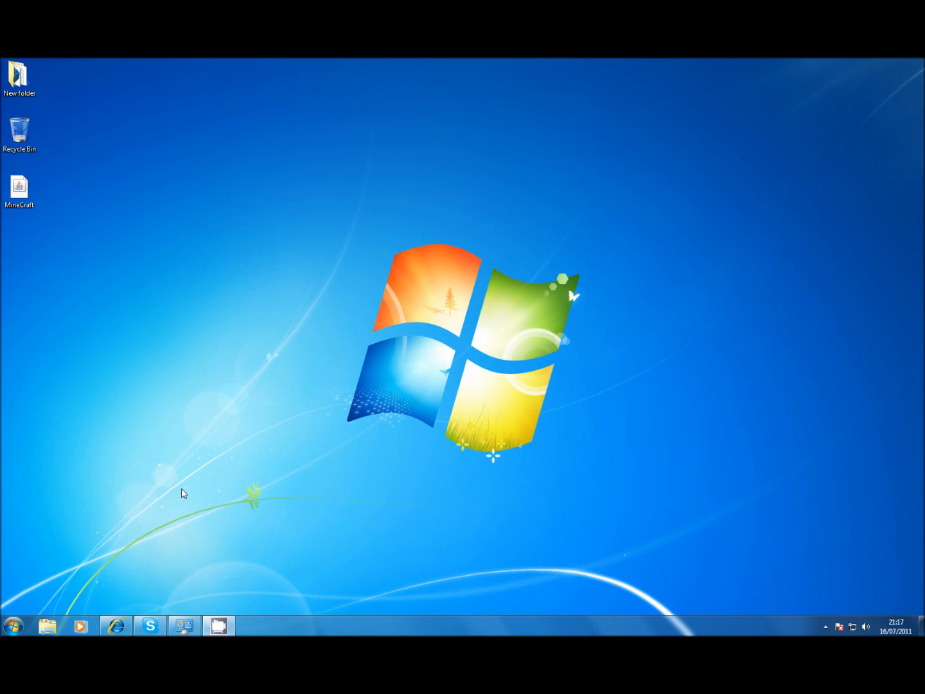
pyautogui.moveTo(124, 457)
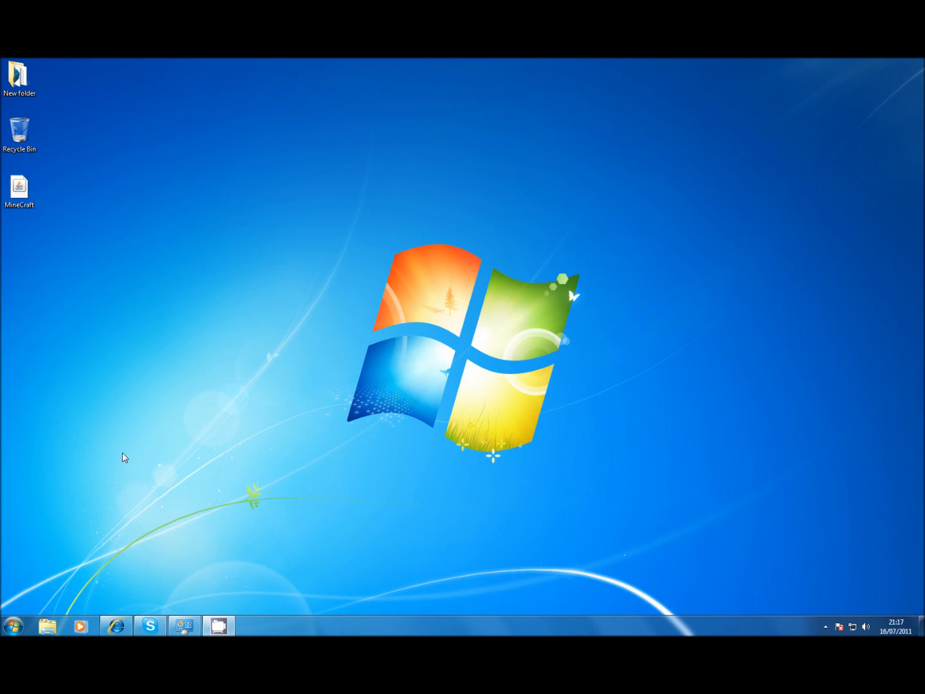
# Open the Environment Variables window through the System advanced settings
pyautogui.click(19, 189)
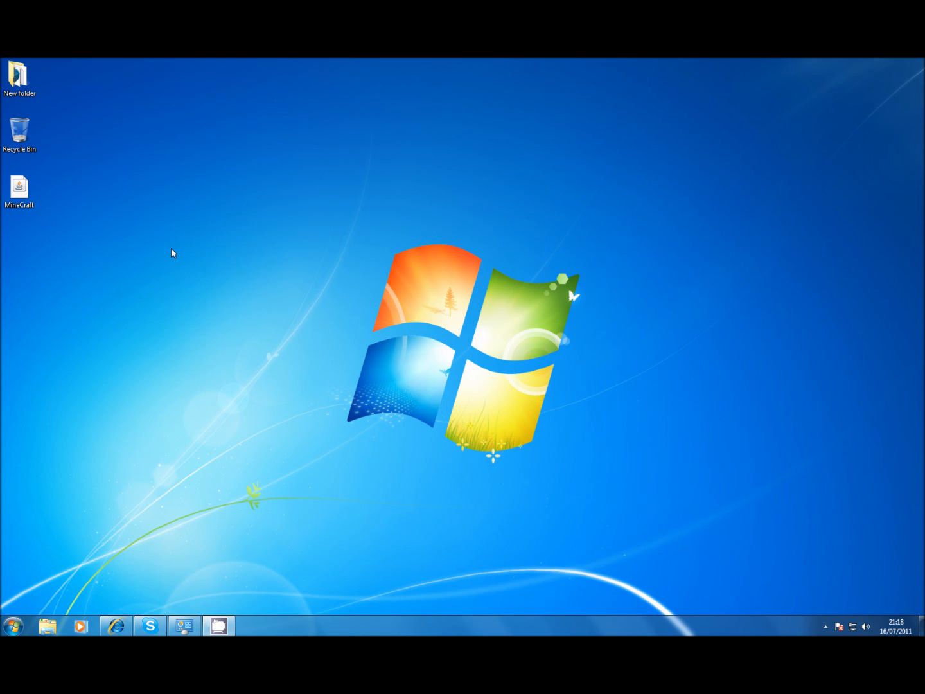
pyautogui.moveTo(142, 448)
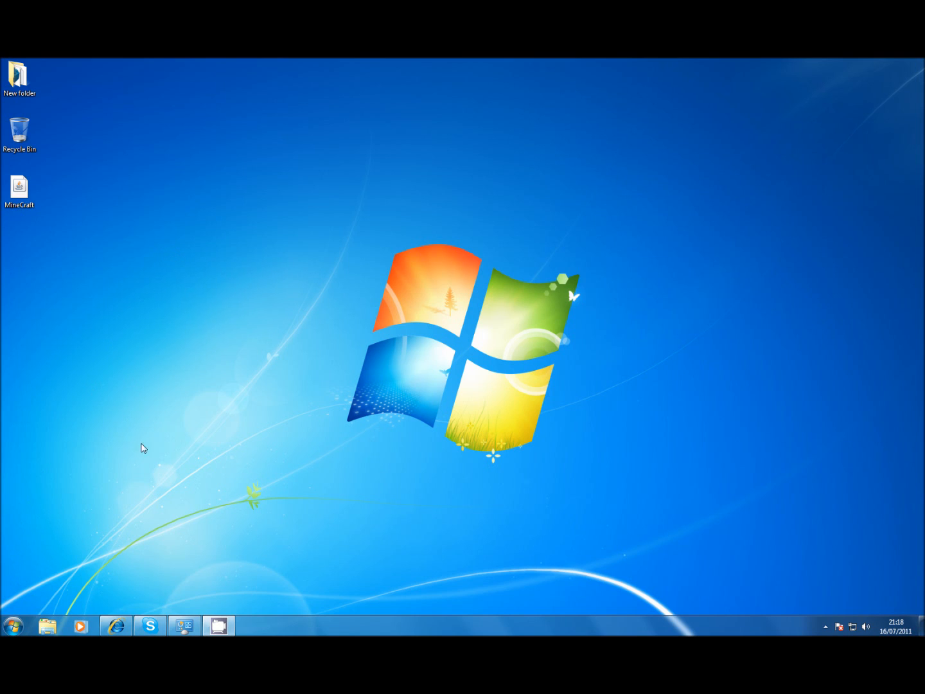
pyautogui.moveTo(184, 488)
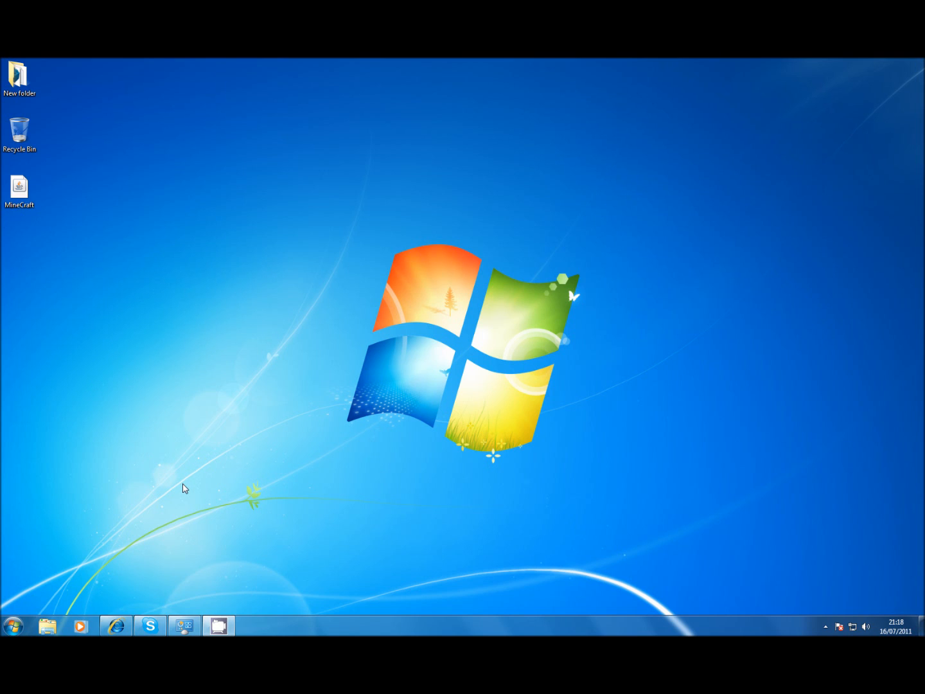
pyautogui.moveTo(61, 617)
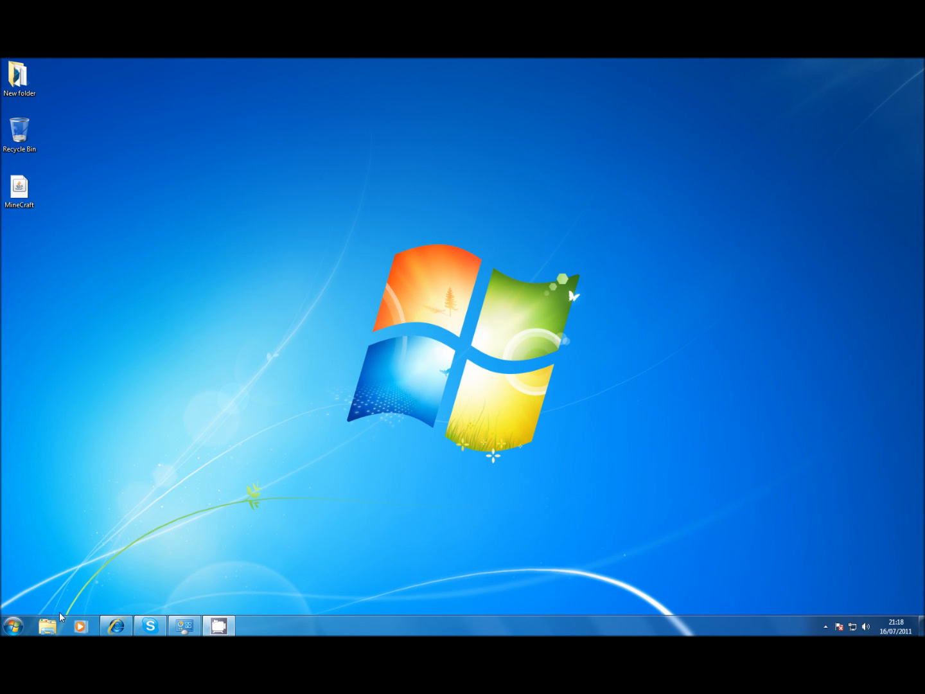
pyautogui.click(116, 625)
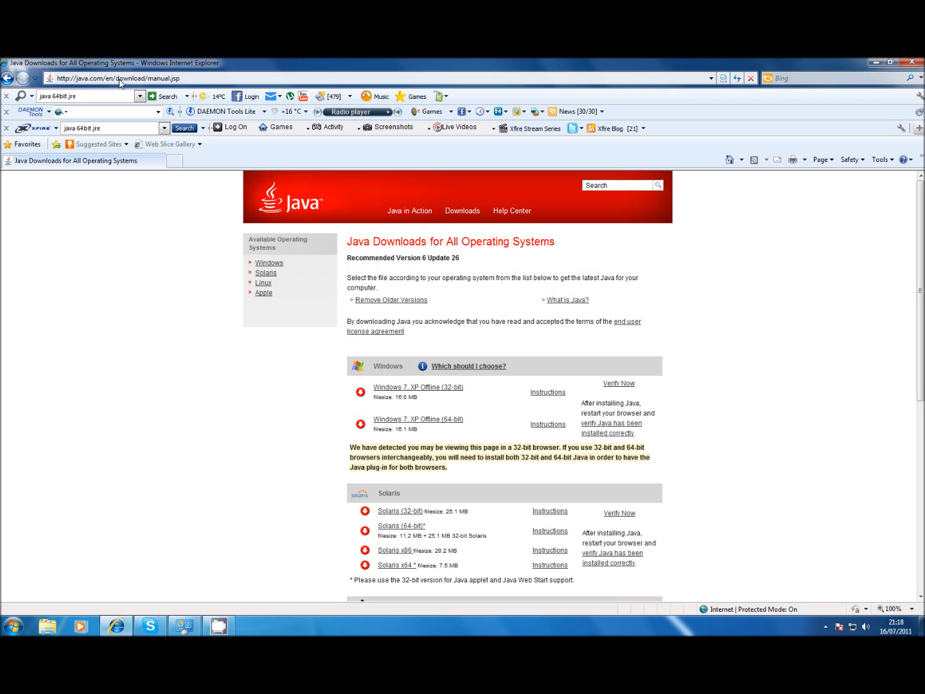
pyautogui.moveTo(197, 91)
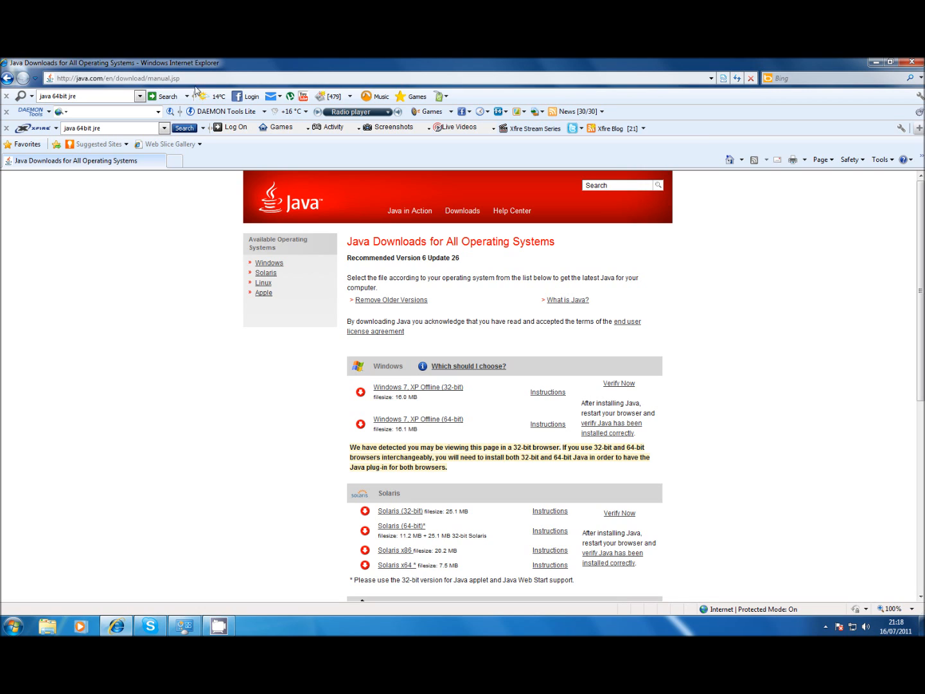
pyautogui.moveTo(418, 419)
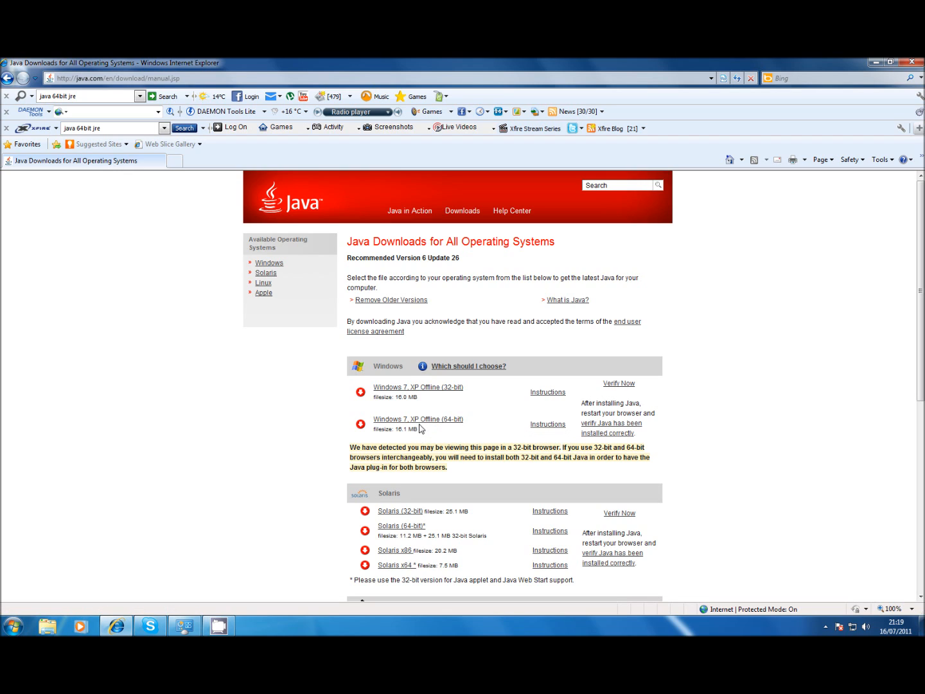
pyautogui.moveTo(418, 419)
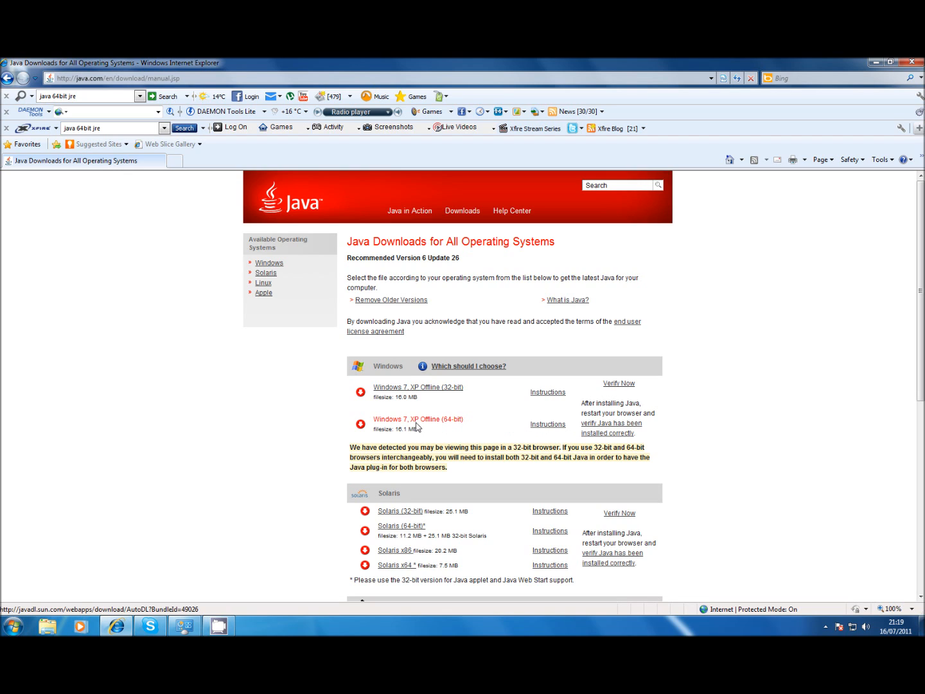
pyautogui.moveTo(417, 419)
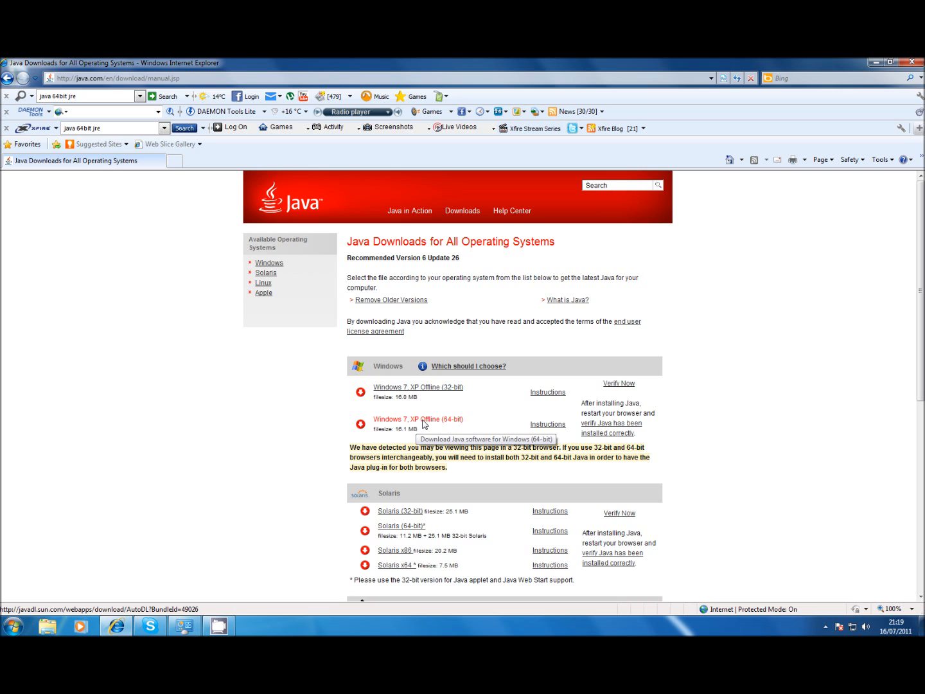
pyautogui.moveTo(424, 428)
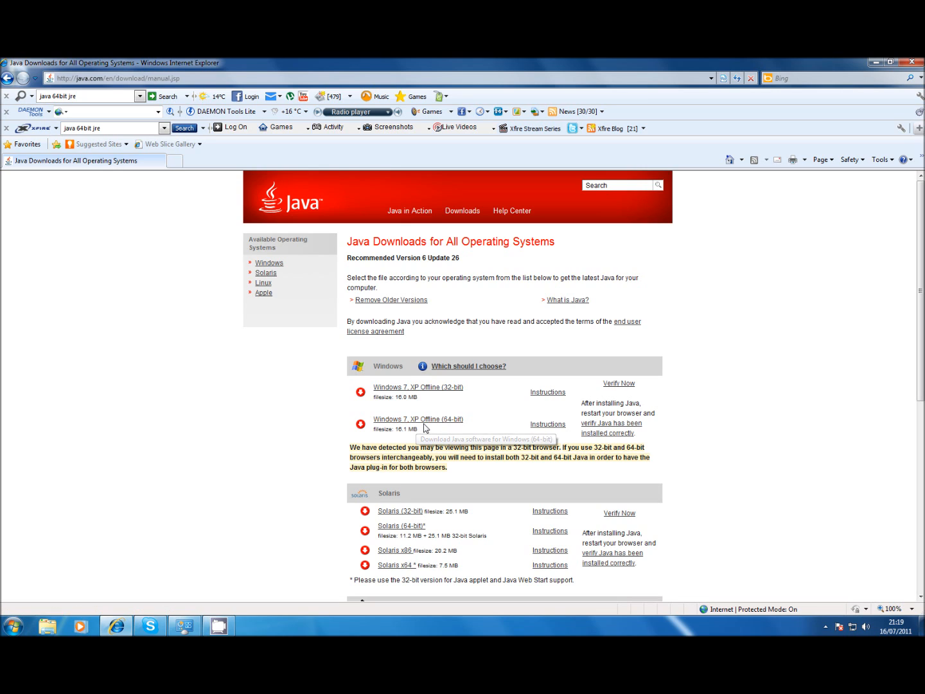
pyautogui.moveTo(417, 419)
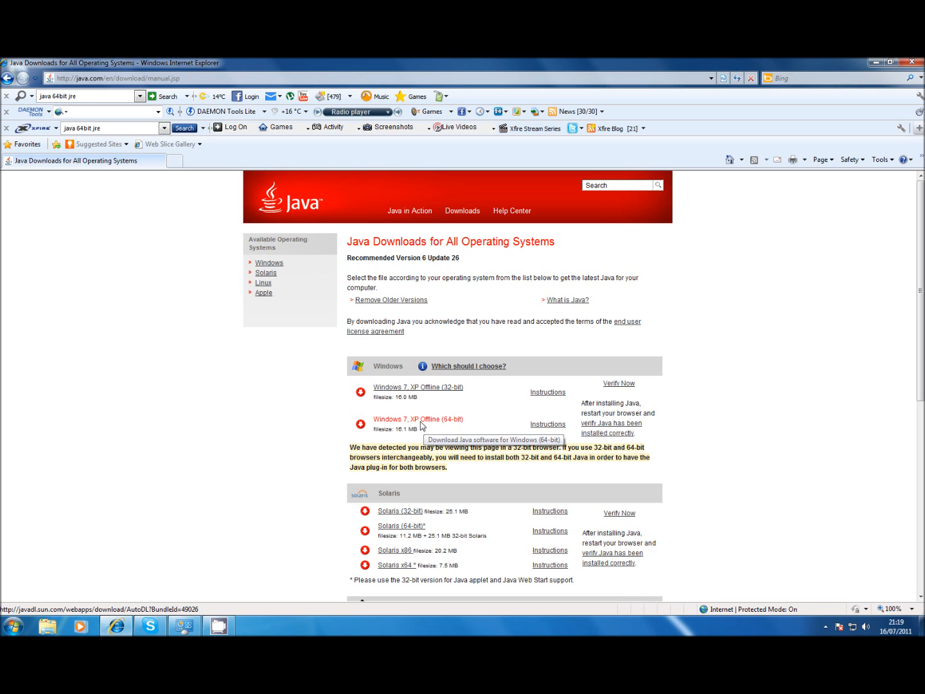
pyautogui.moveTo(585, 463)
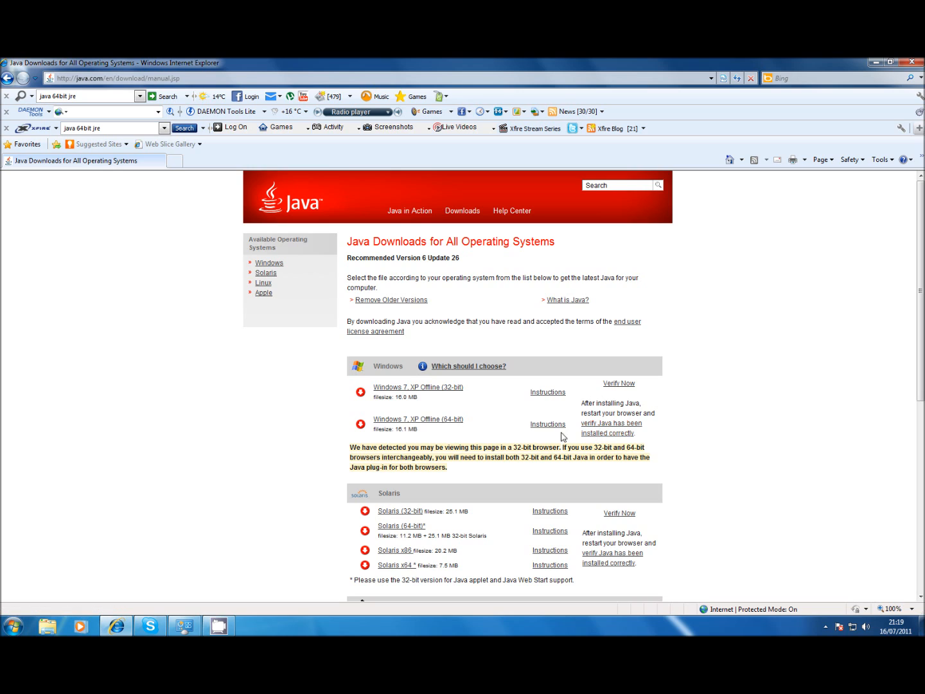
pyautogui.moveTo(505, 393)
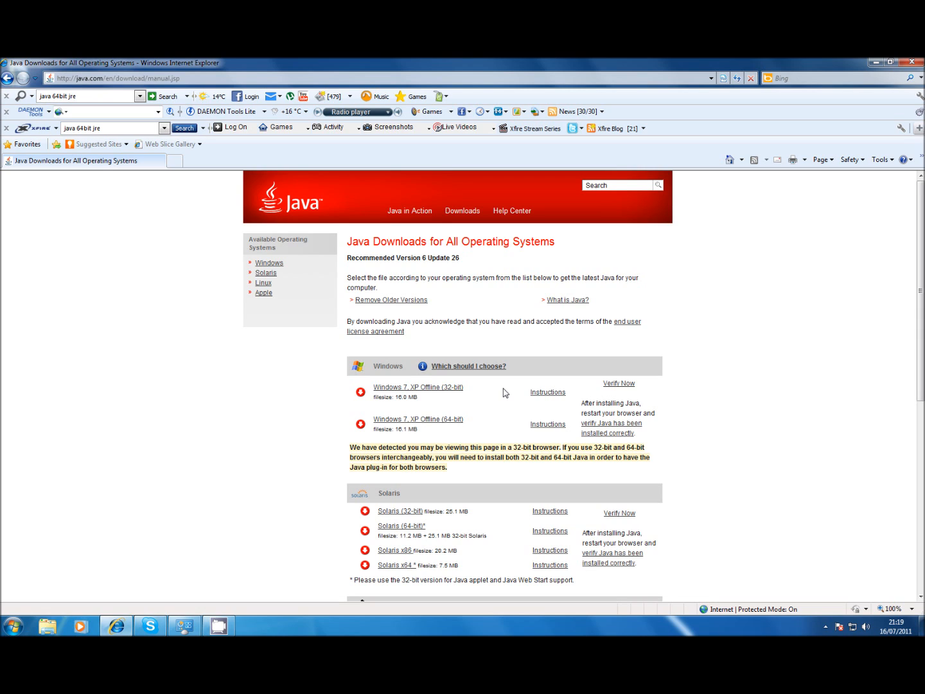
pyautogui.moveTo(659, 296)
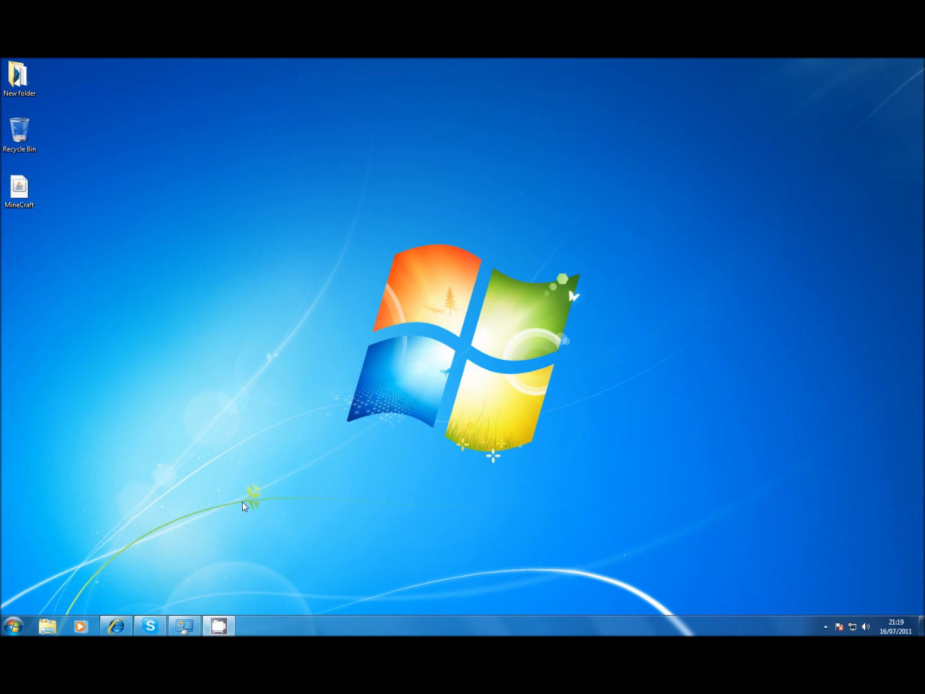
pyautogui.click(13, 625)
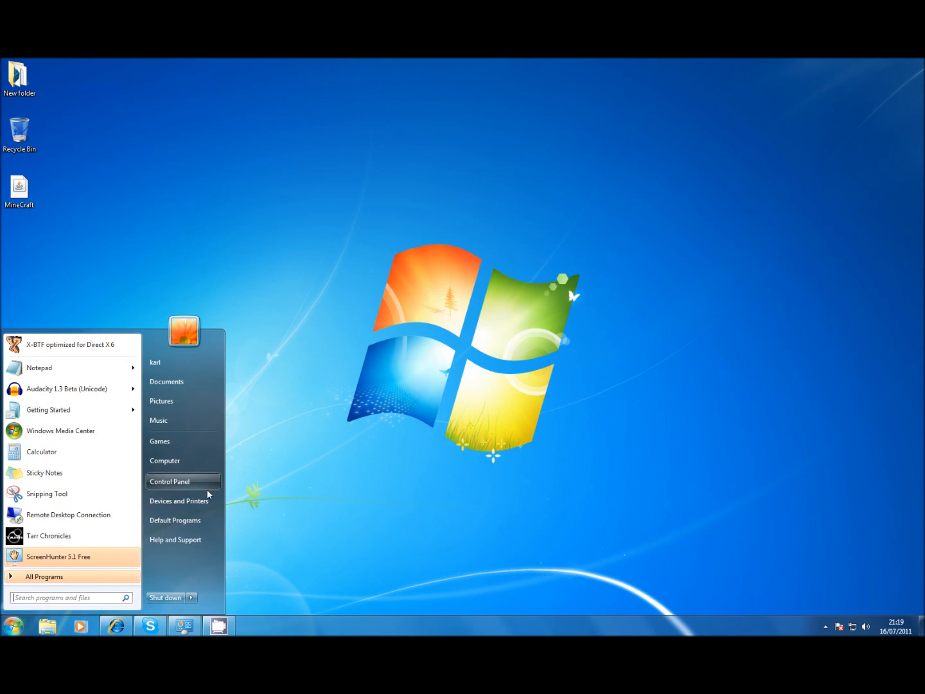
pyautogui.click(169, 481)
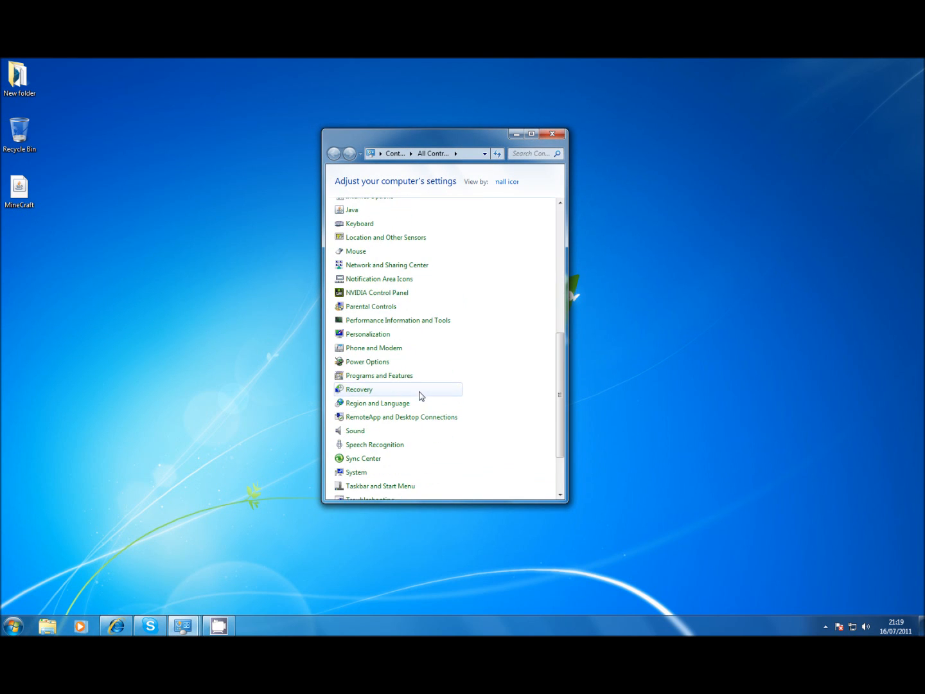
pyautogui.click(357, 472)
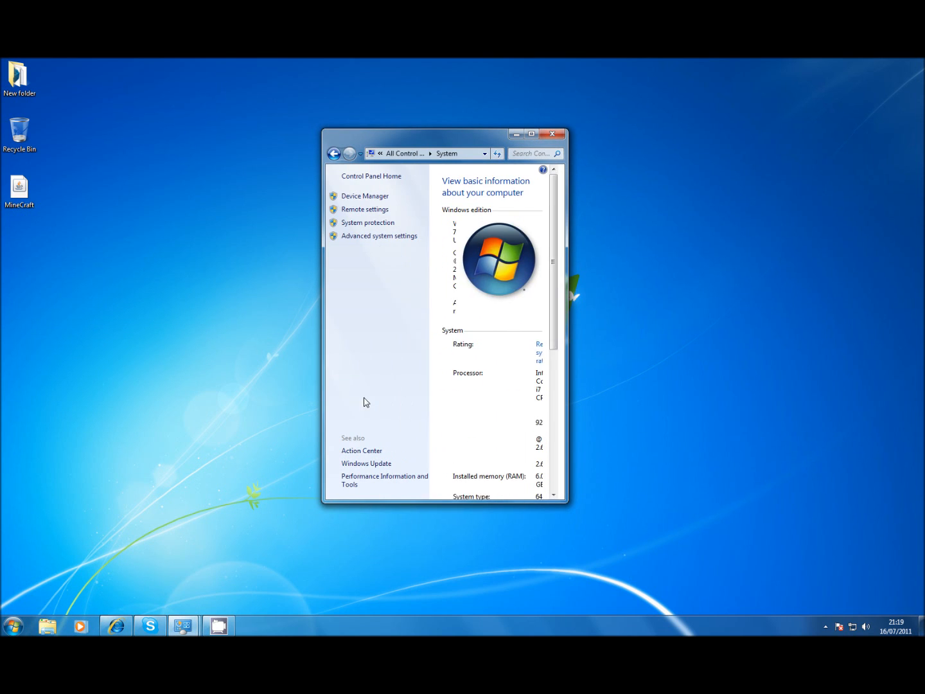
pyautogui.click(379, 236)
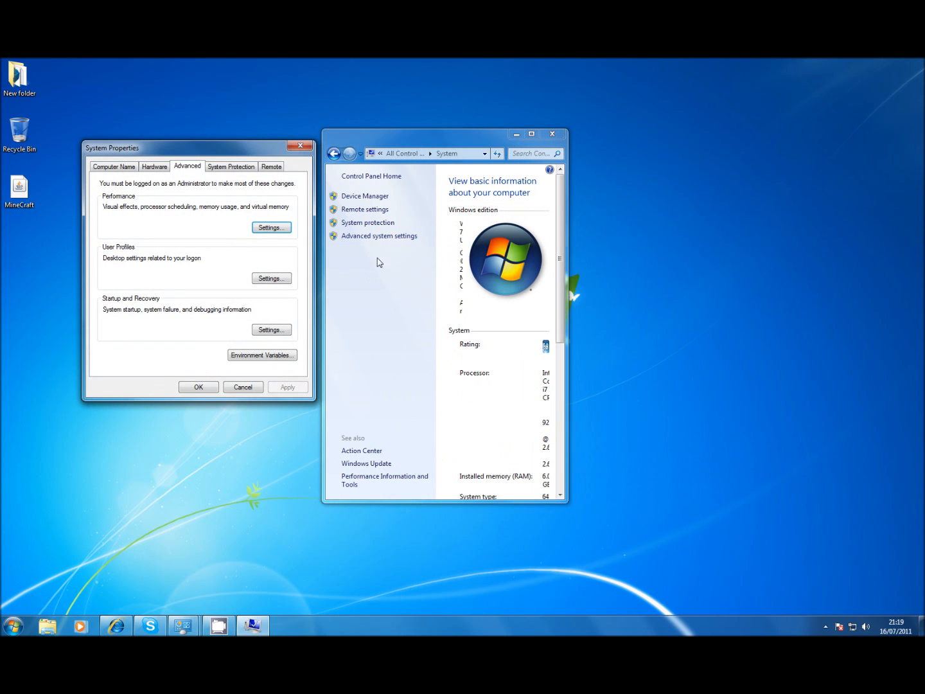
pyautogui.click(553, 134)
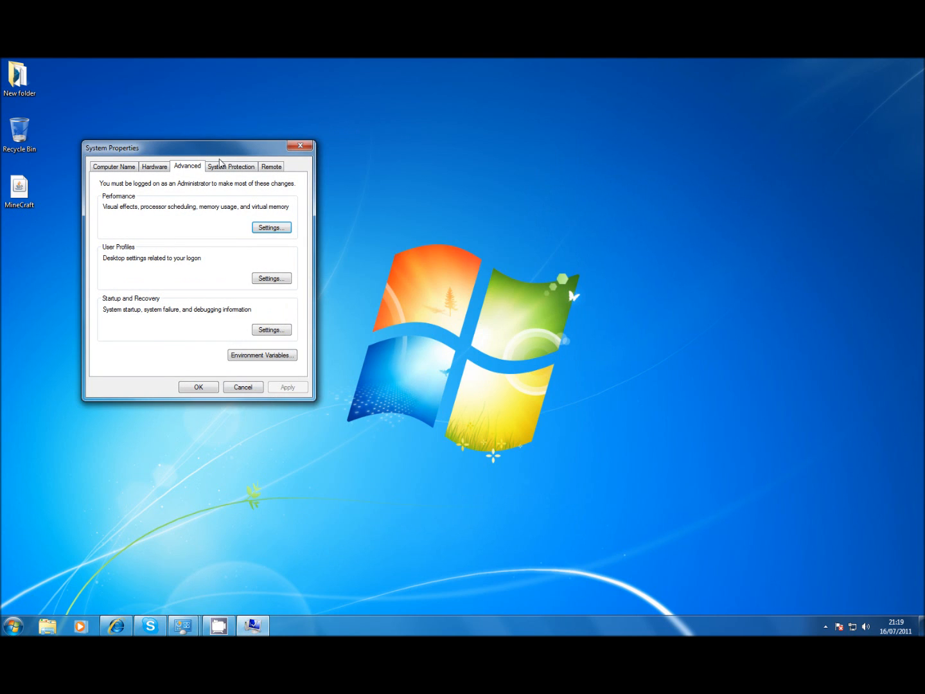
pyautogui.click(261, 355)
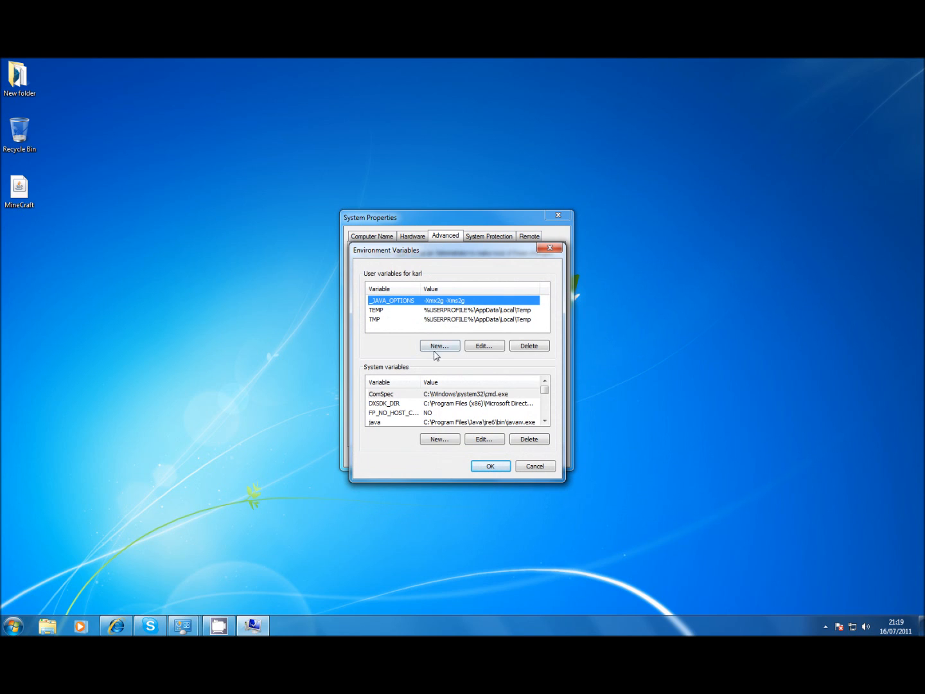
pyautogui.moveTo(389, 305)
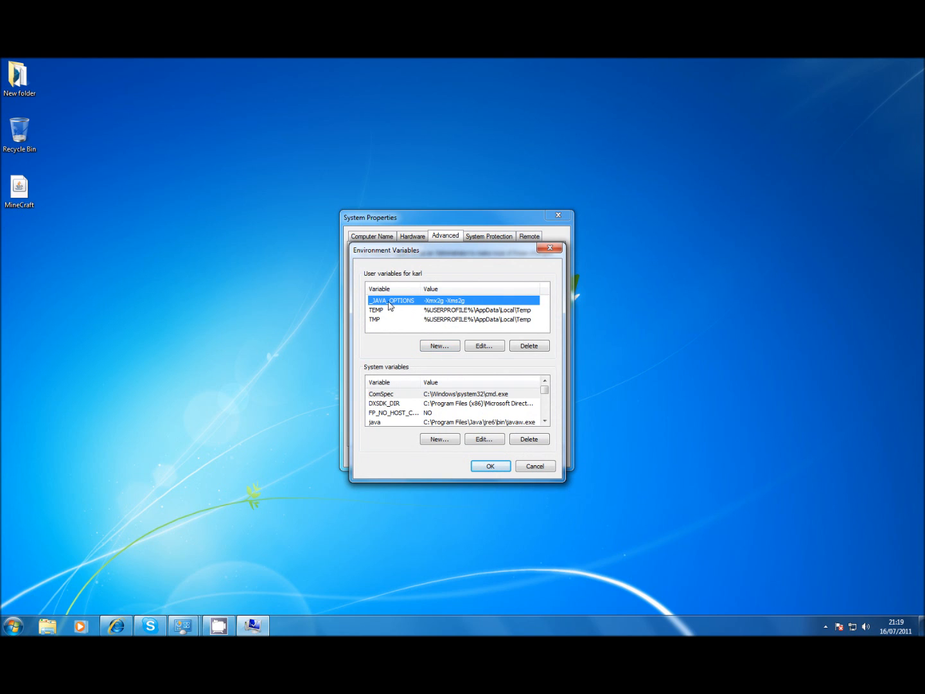
# Enter a new user variable named _JAVA_OPTIONS with value '-xmx1g -xms1g'
pyautogui.click(439, 345)
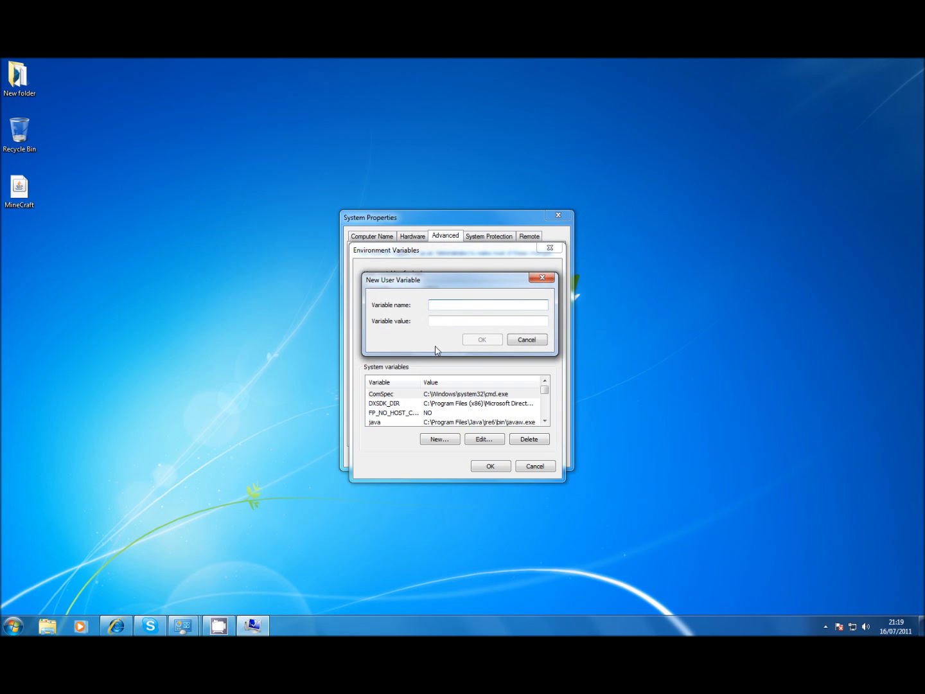
pyautogui.write('_Ja')
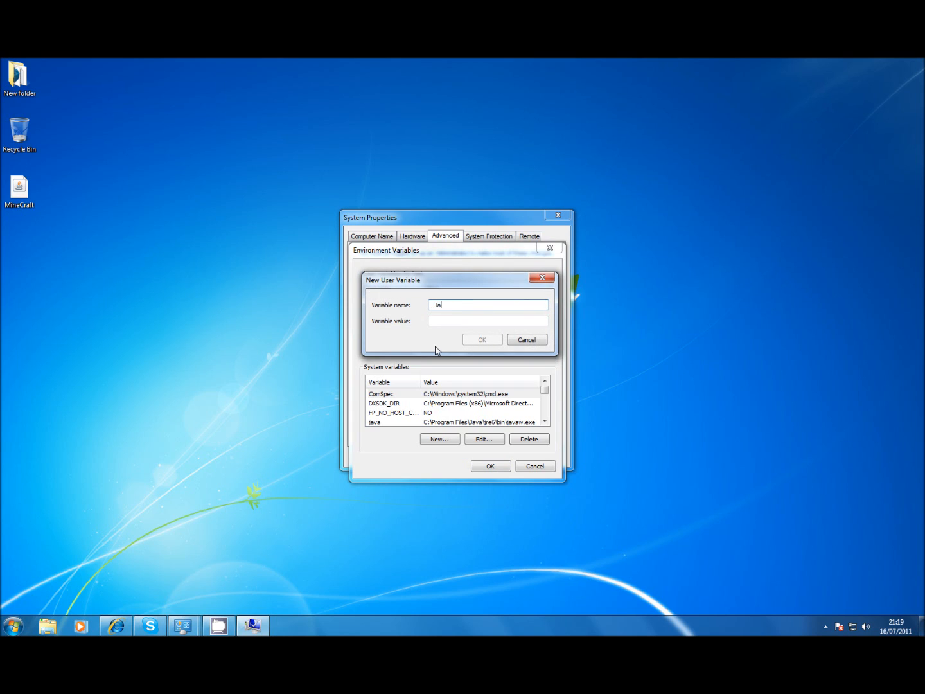
pyautogui.write('VA')
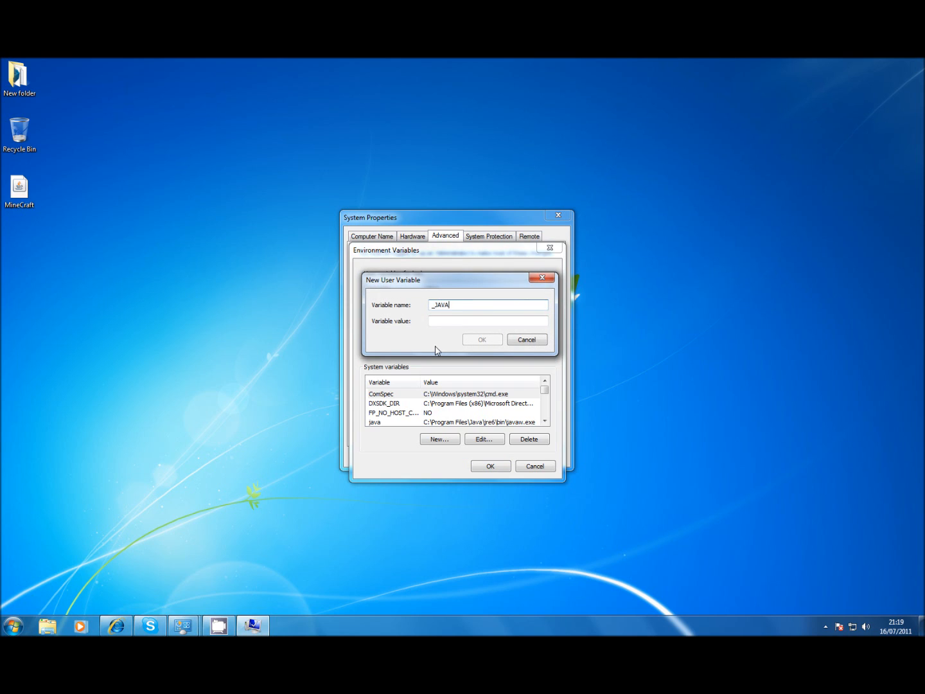
pyautogui.write('_OPTIONS')
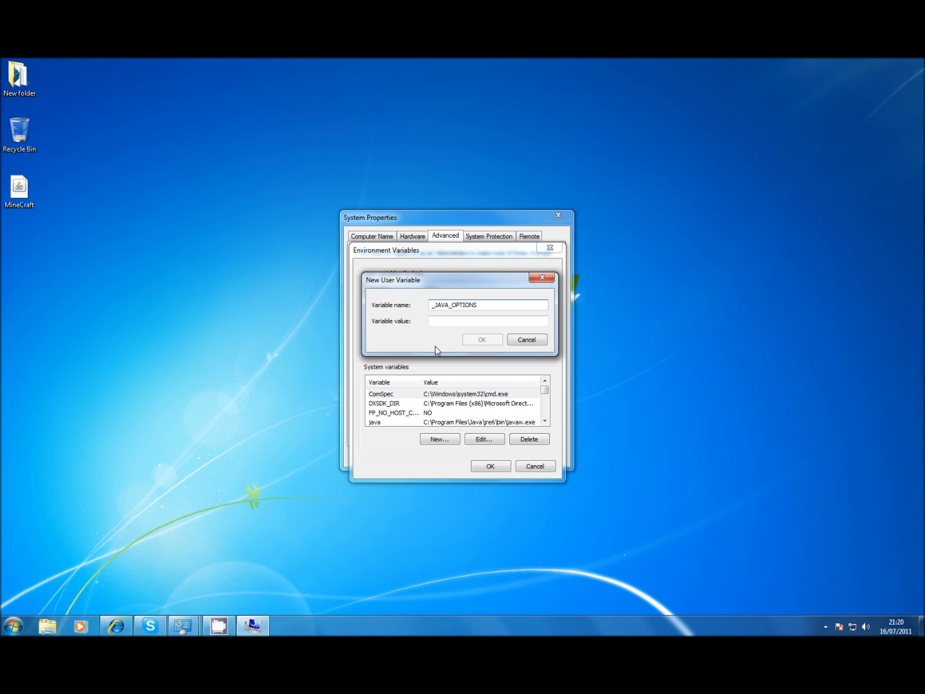
pyautogui.write('-xmx')
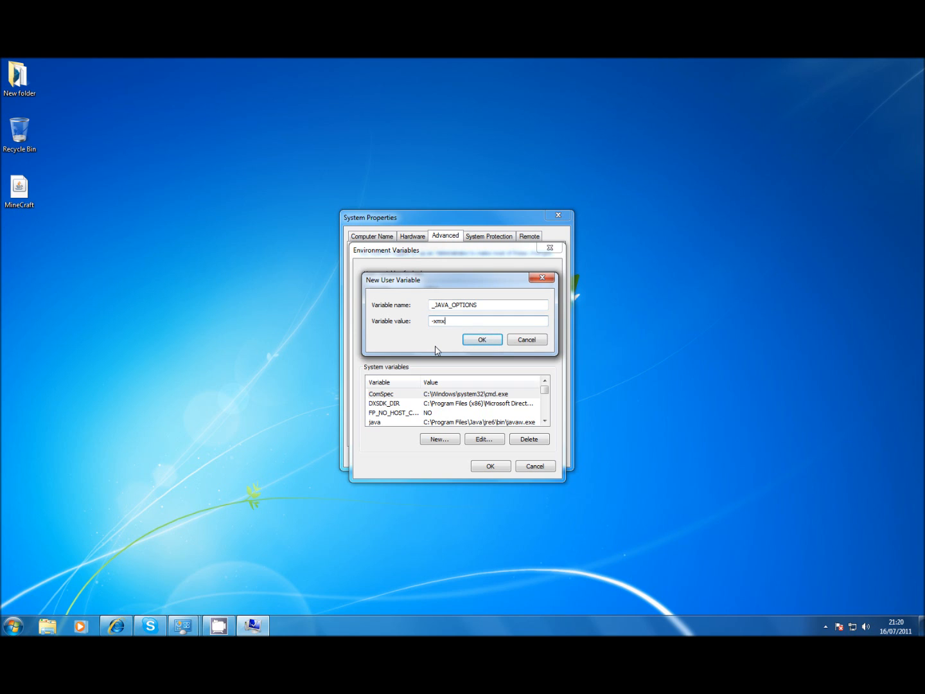
pyautogui.write('1g -')
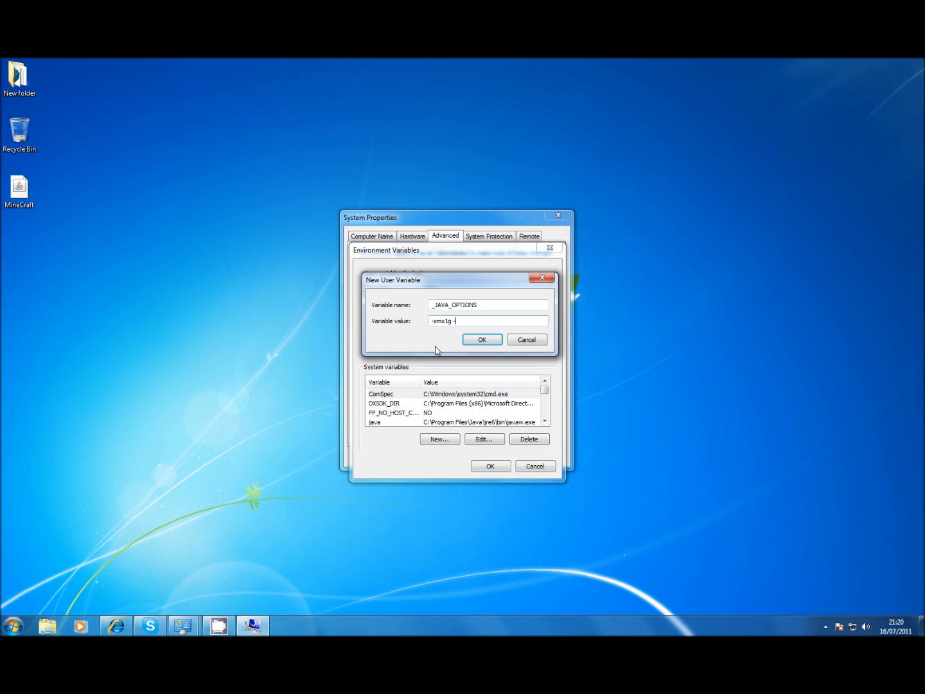
pyautogui.write('xms')
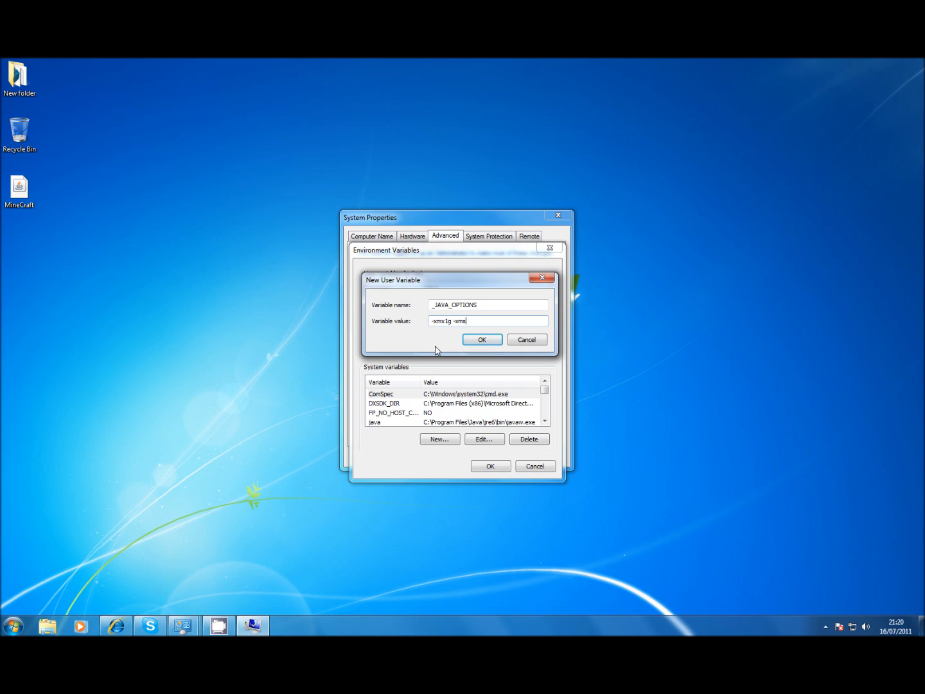
pyautogui.write('15')
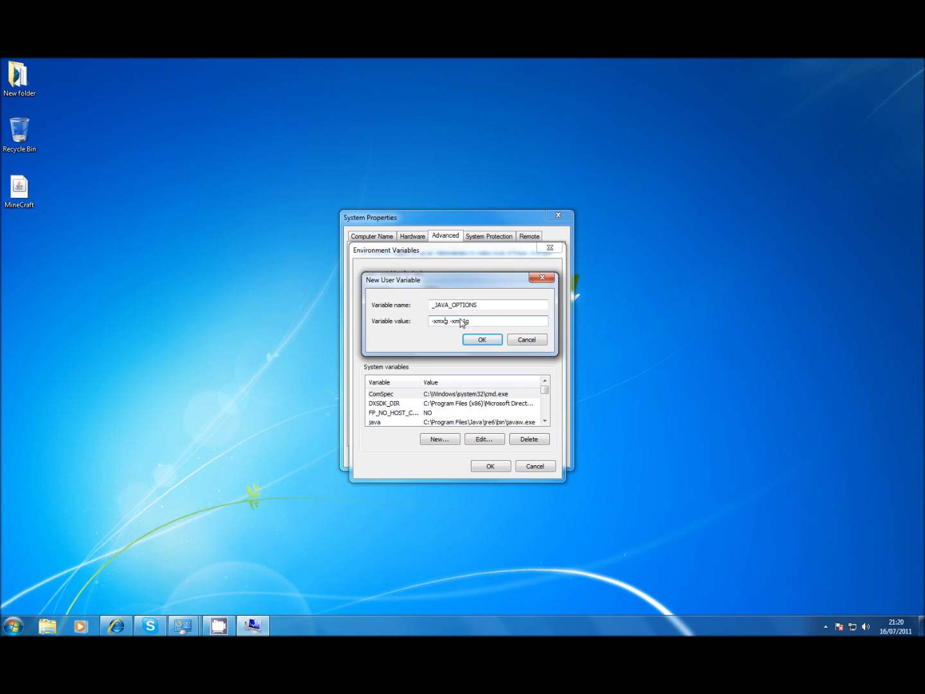
pyautogui.write('-xmx1g -xms1g')
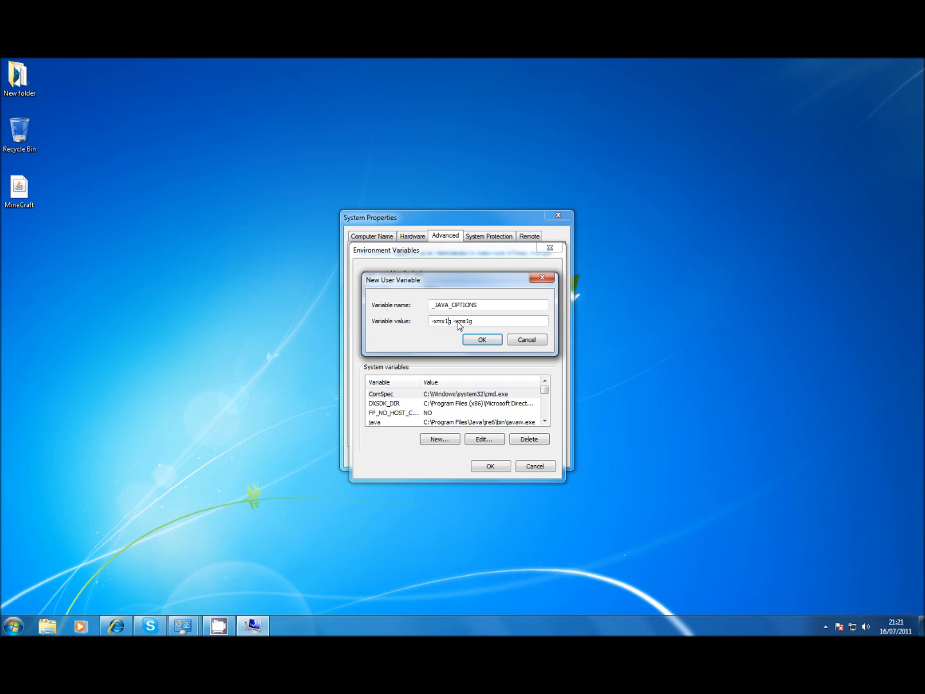
pyautogui.moveTo(487, 330)
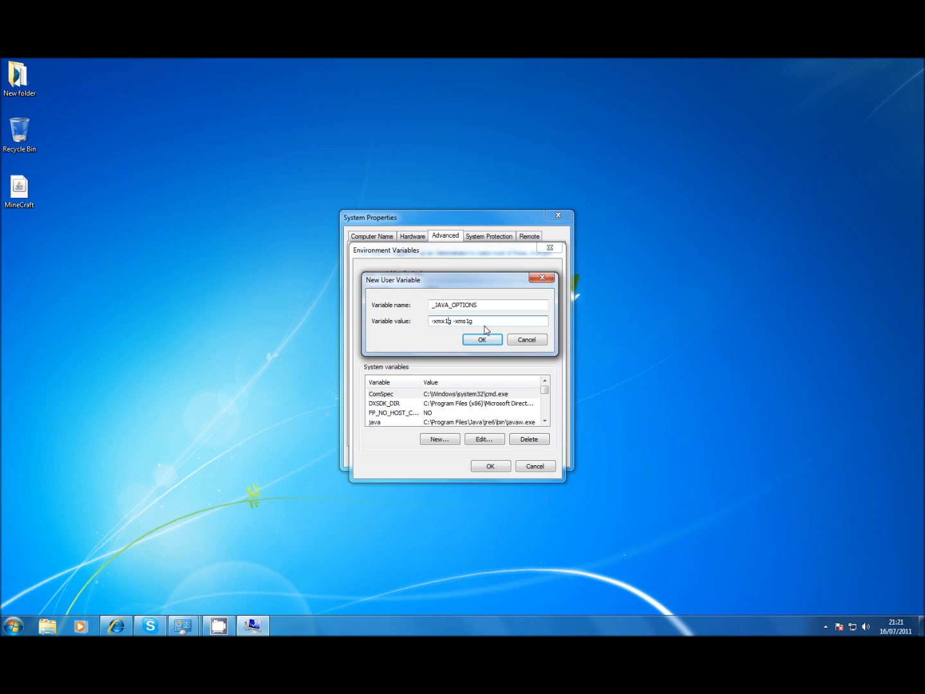
# Confirm the _JAVA_OPTIONS user variable with value -Xmx2g -Xms2g
pyautogui.click(482, 339)
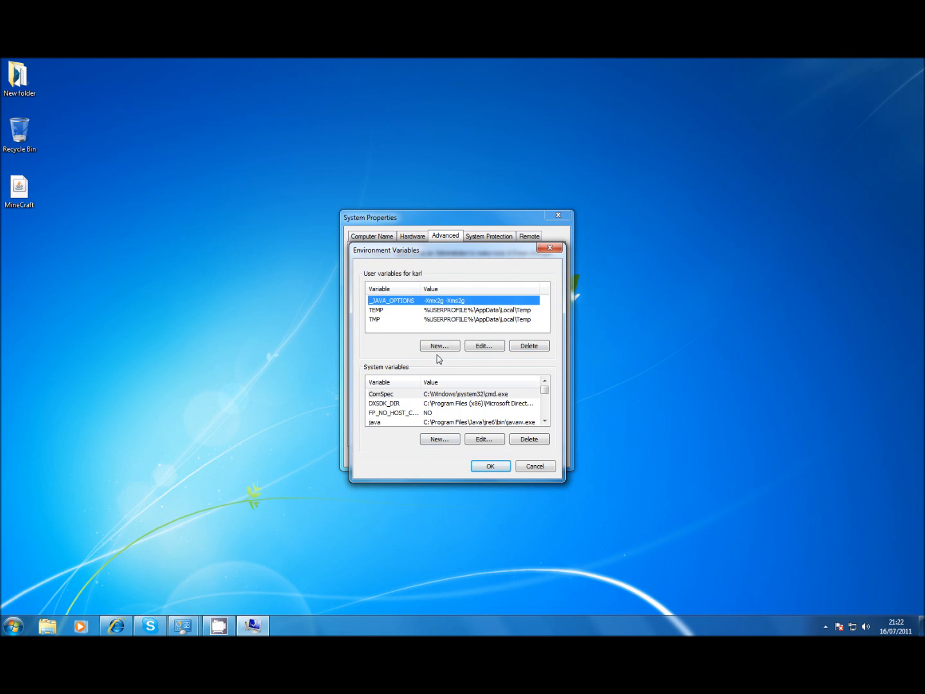
pyautogui.moveTo(454, 414)
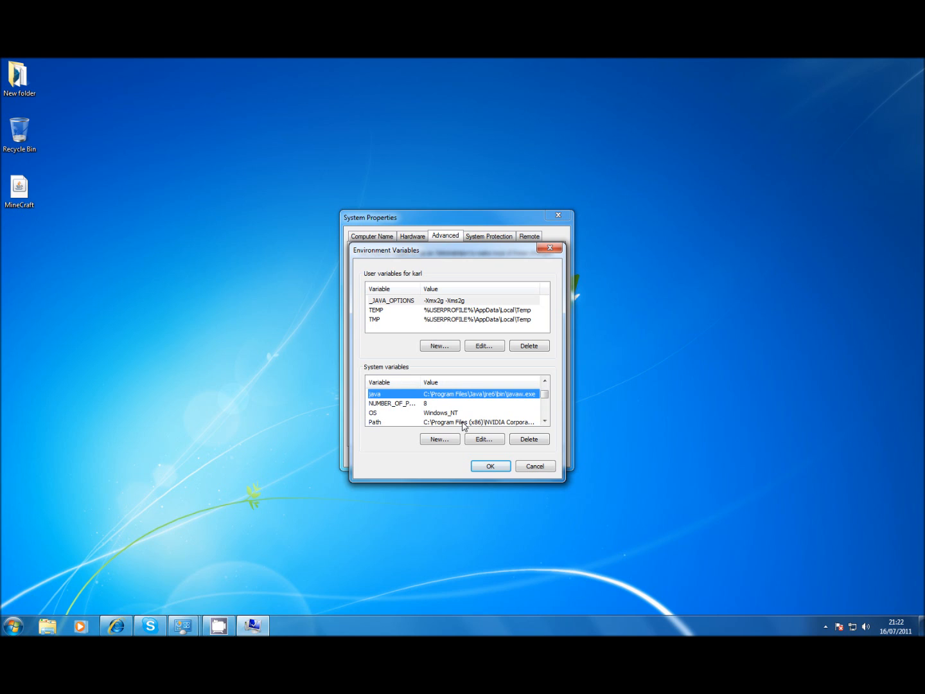
pyautogui.moveTo(455, 418)
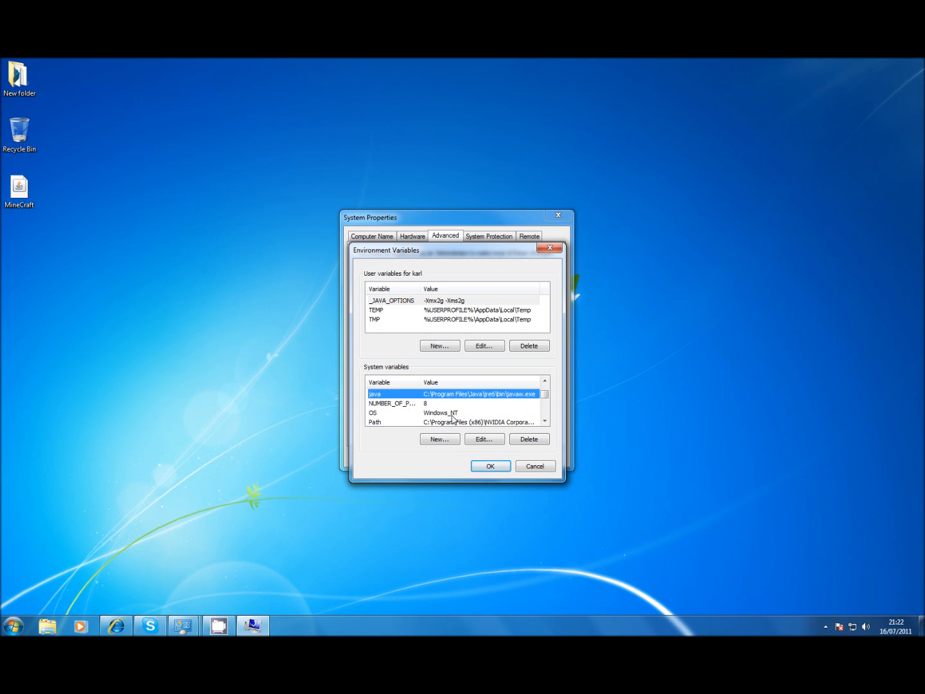
pyautogui.moveTo(412, 435)
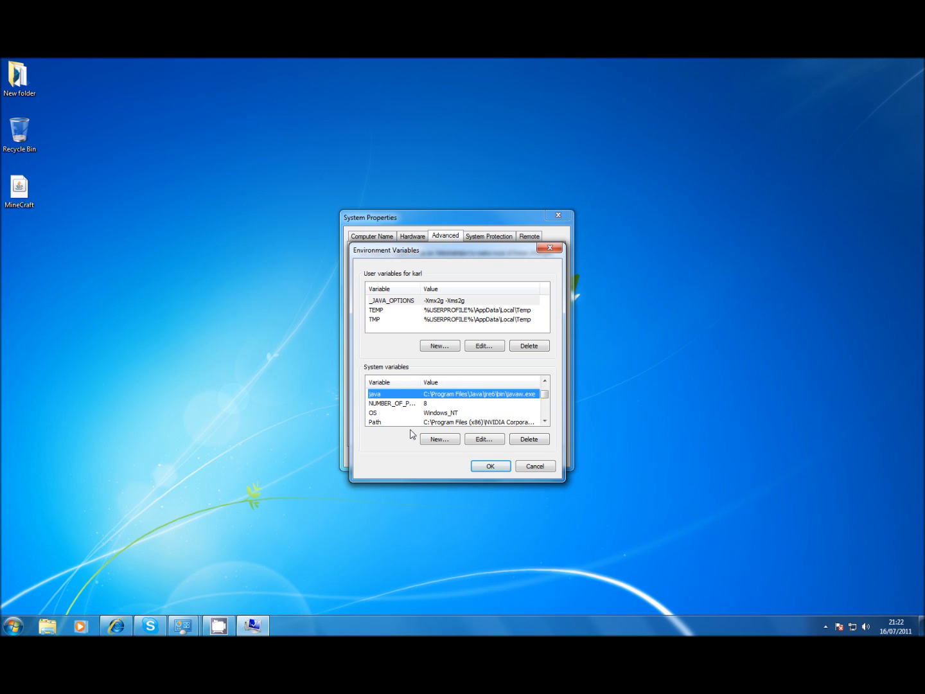
pyautogui.moveTo(394, 370)
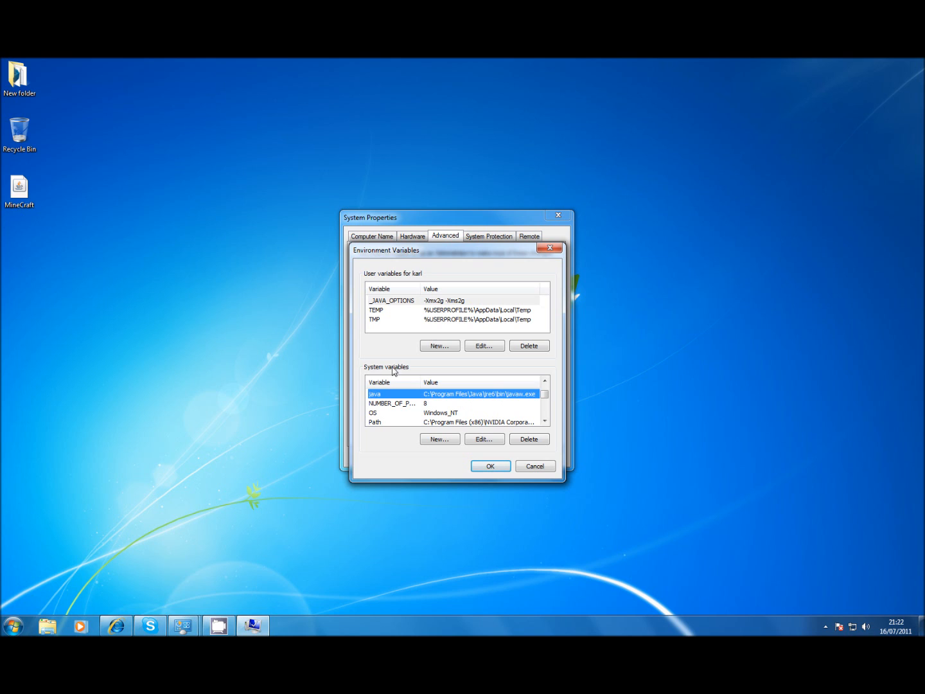
pyautogui.moveTo(428, 403)
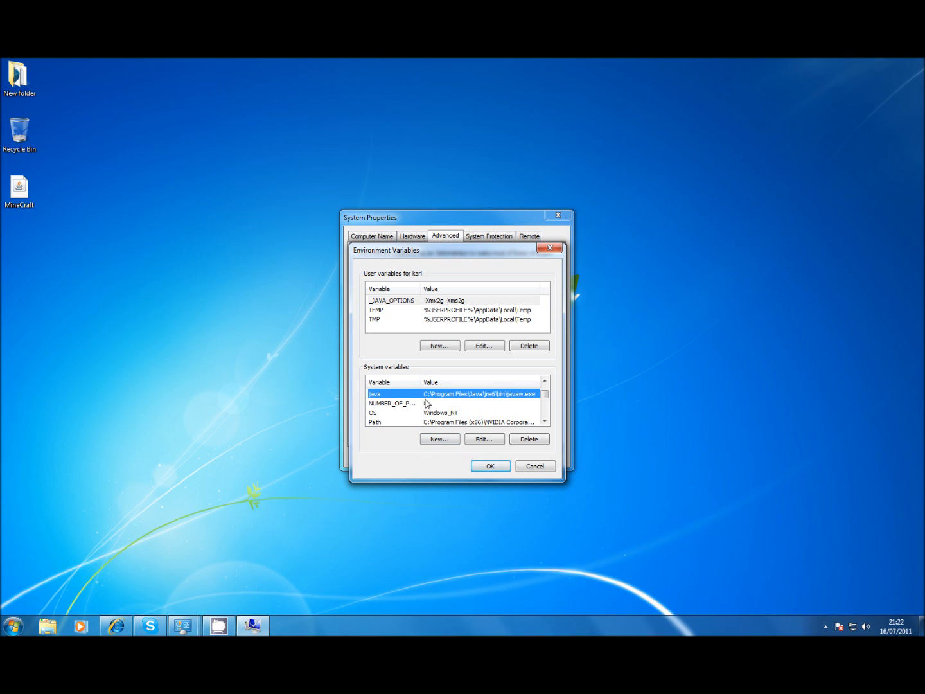
pyautogui.click(13, 624)
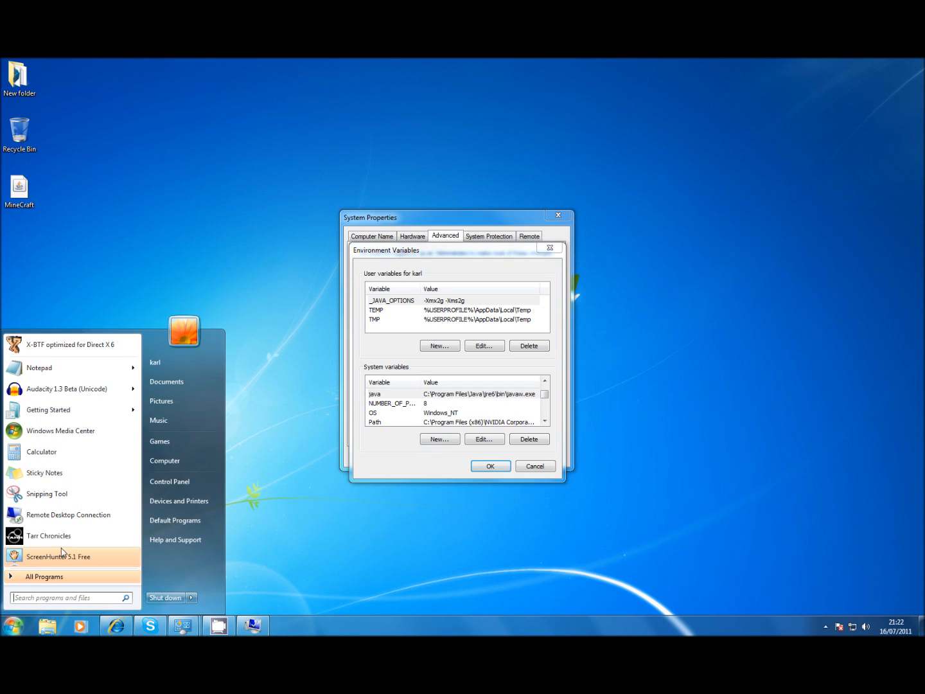
pyautogui.click(39, 368)
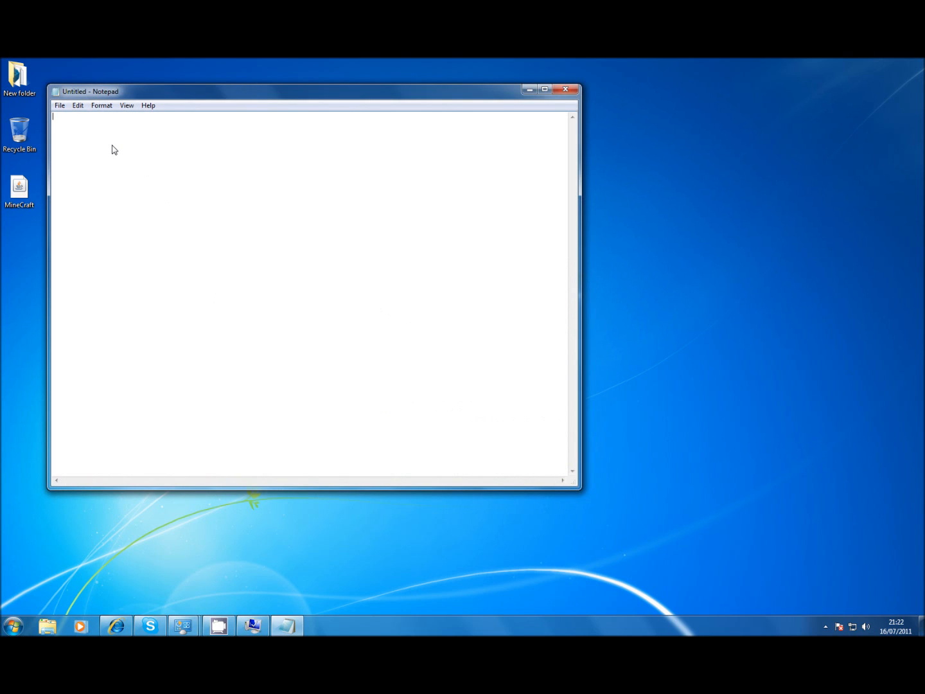
pyautogui.write('@echo off')
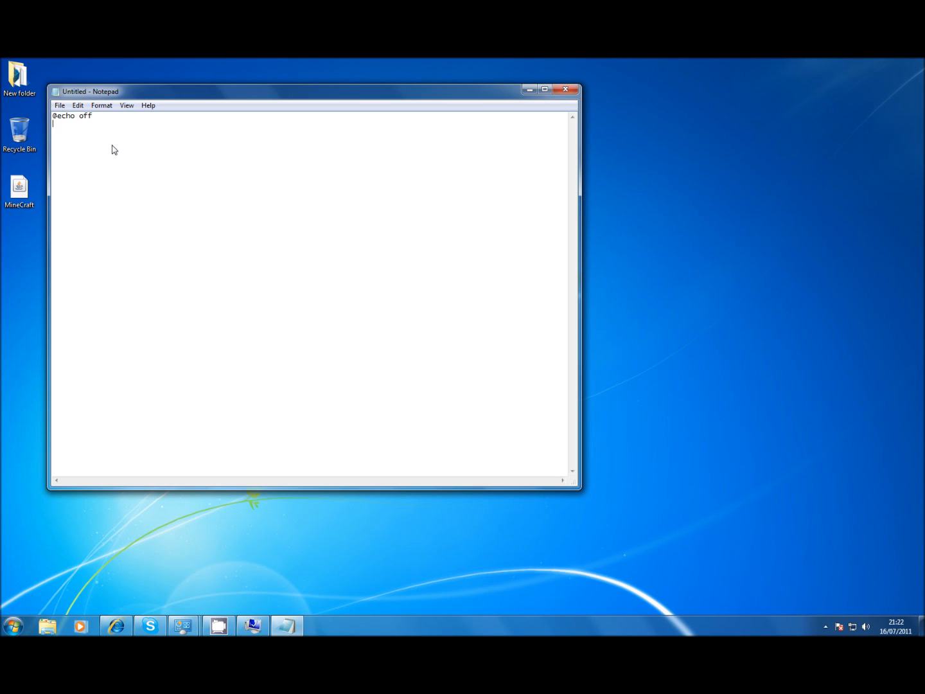
# Type '%program files%/java/jre6/bin/javaw.exe -java - jar <minecraft>' on the second line
pyautogui.write('%program')
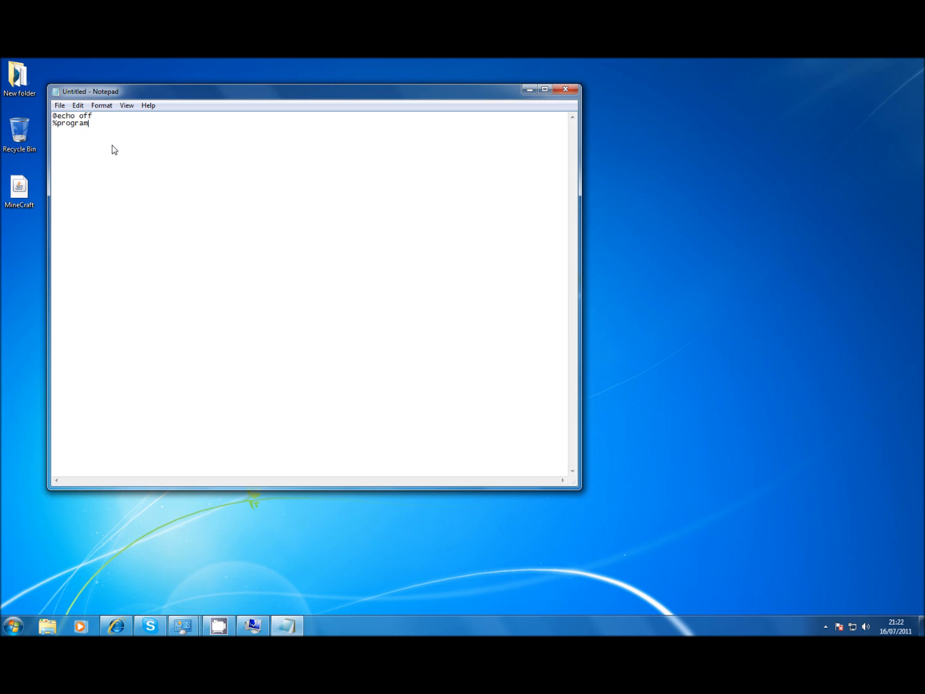
pyautogui.write('files')
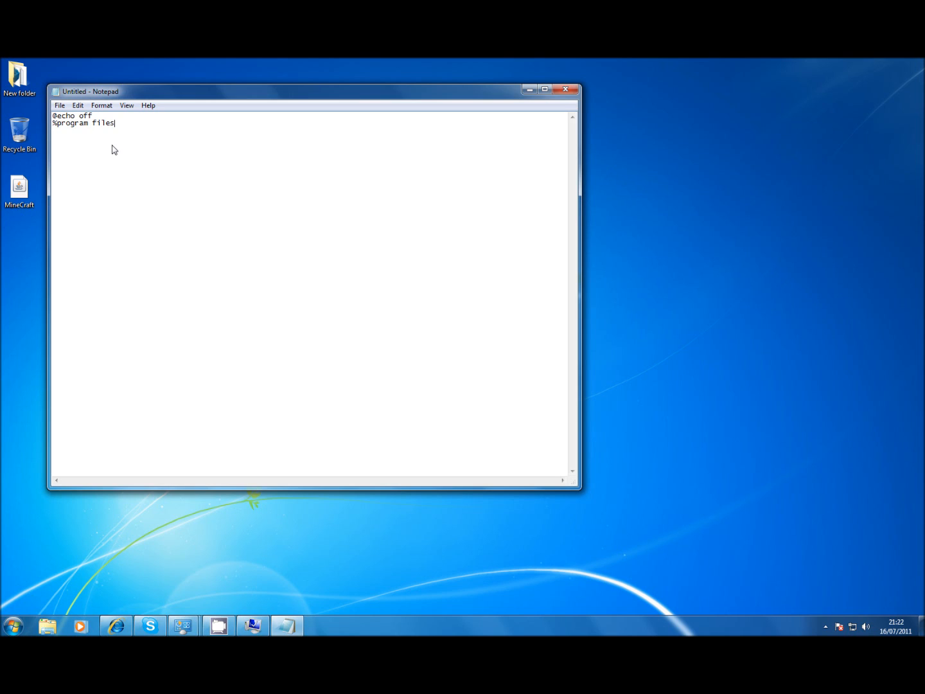
pyautogui.write('%/')
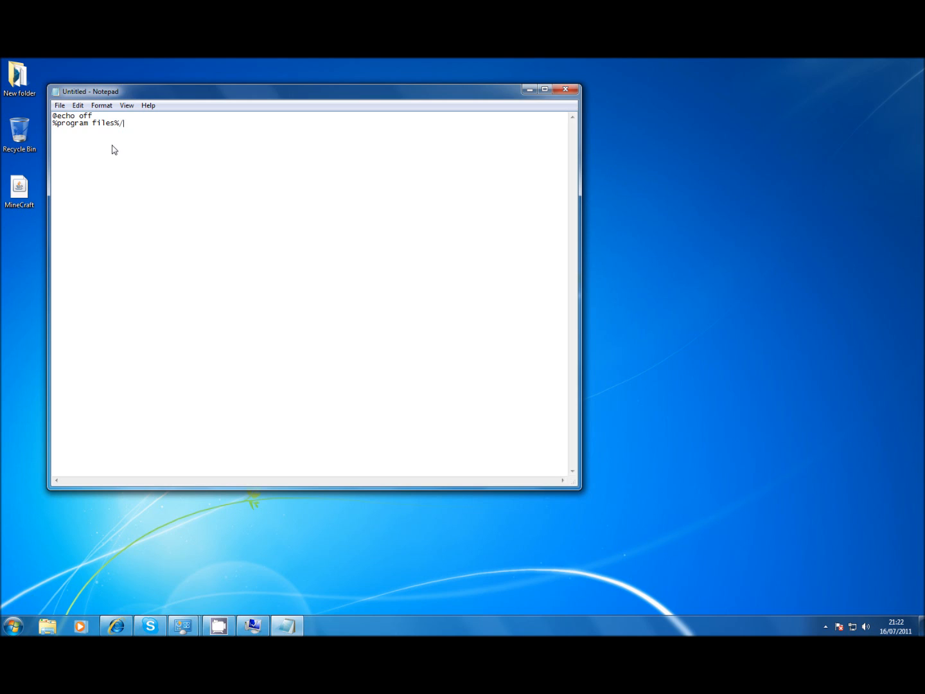
pyautogui.write('java/')
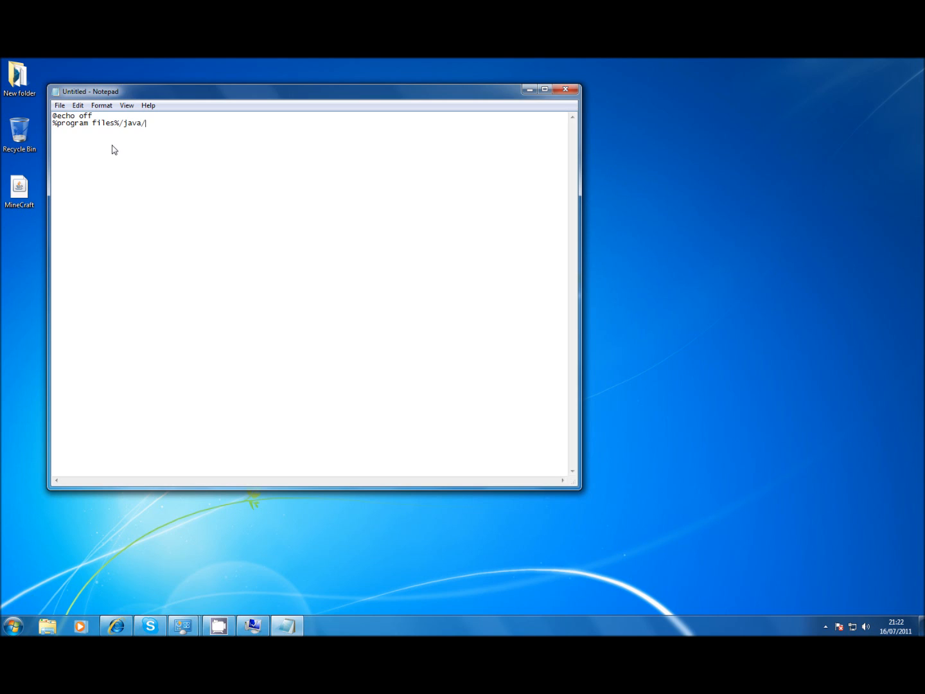
pyautogui.write('jre6/')
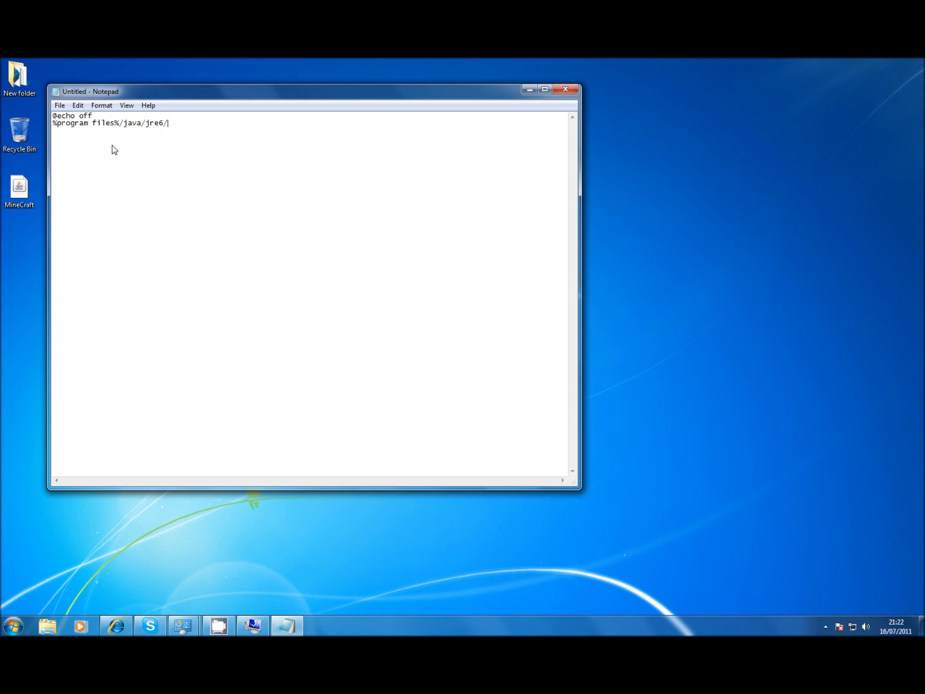
pyautogui.write('bin')
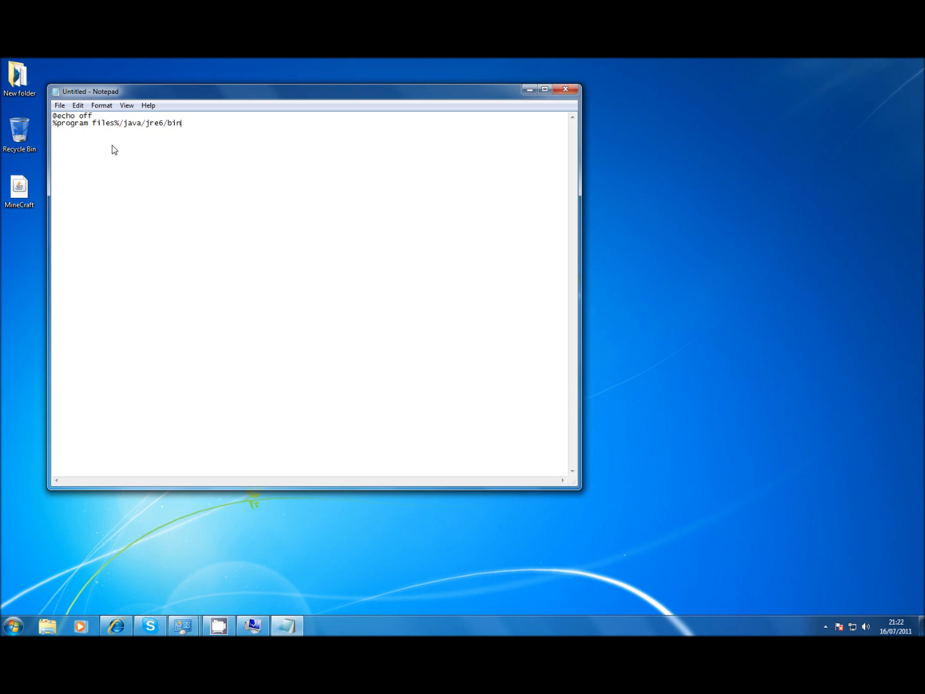
pyautogui.write('ja')
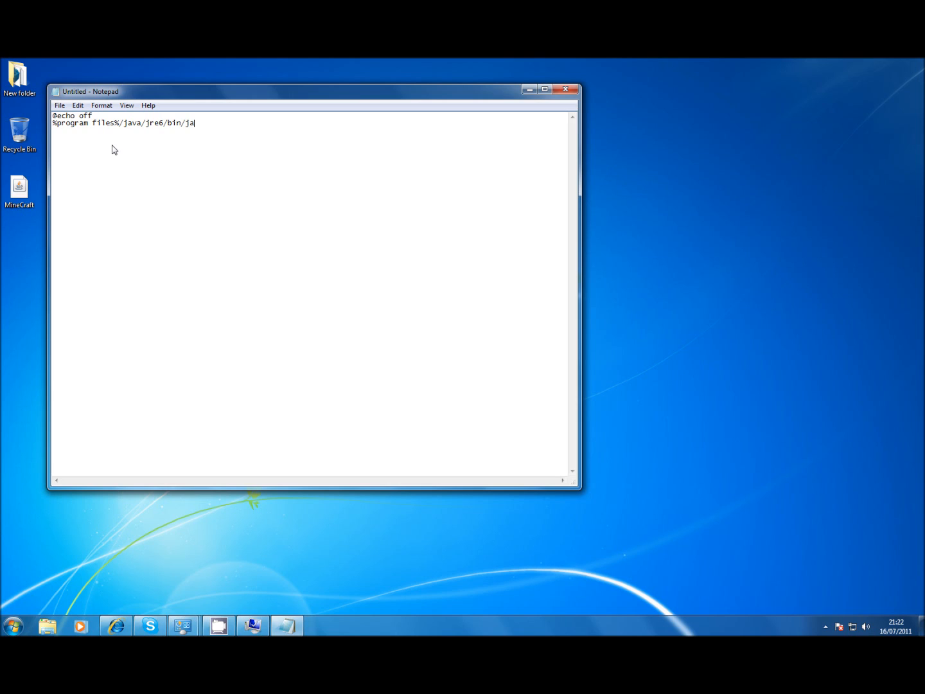
pyautogui.write('vaw.e')
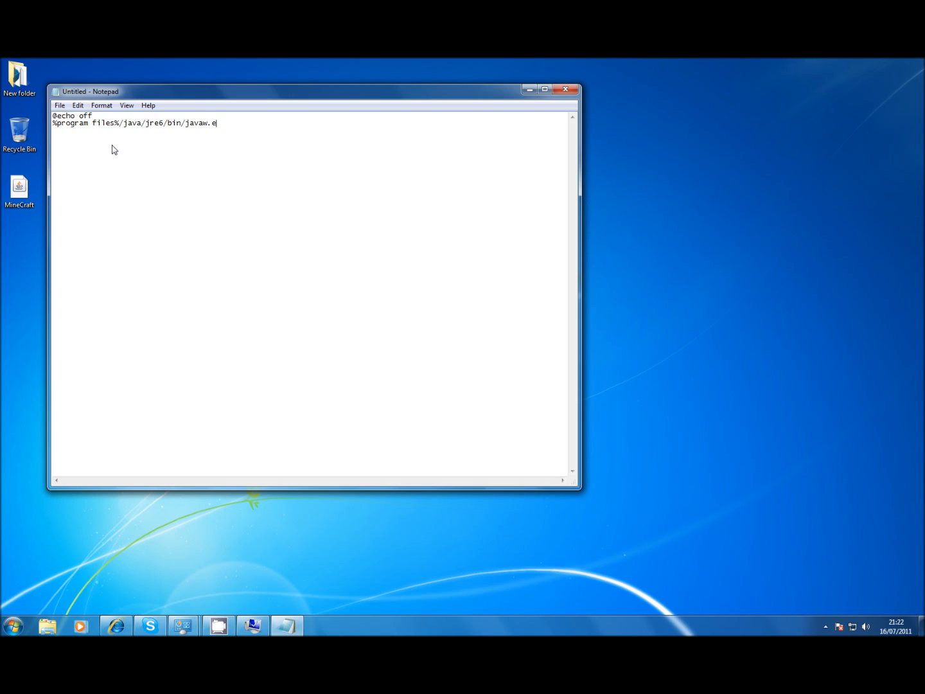
pyautogui.write('xe -')
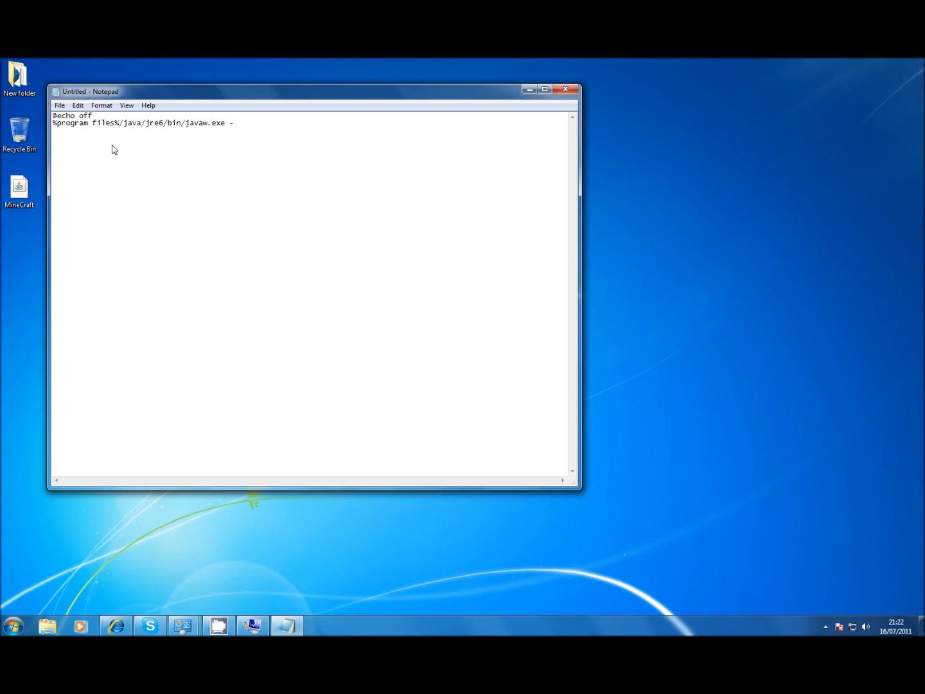
pyautogui.write('java - j')
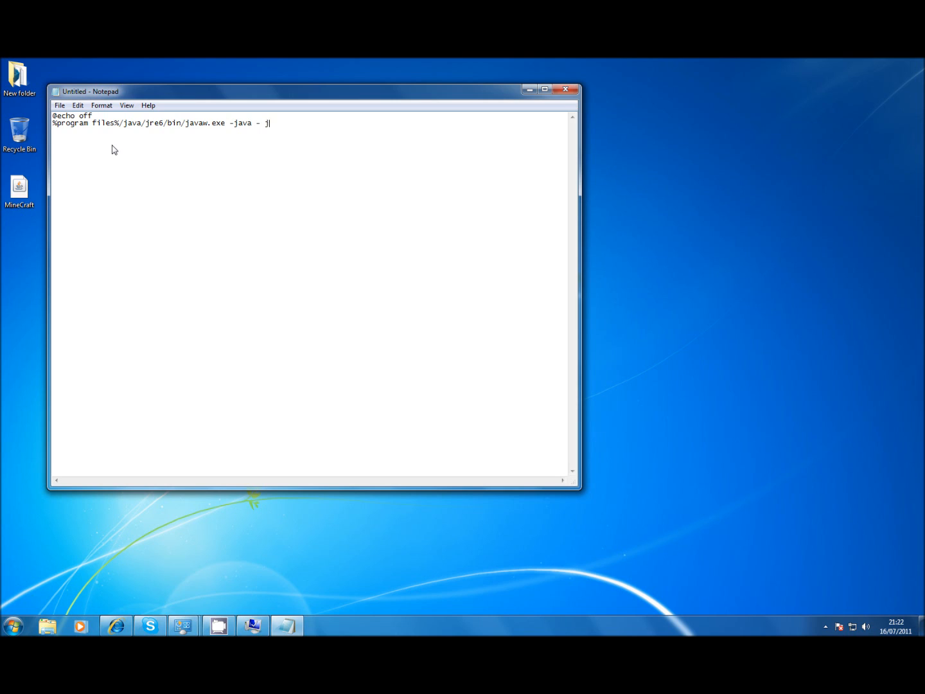
pyautogui.write('ar')
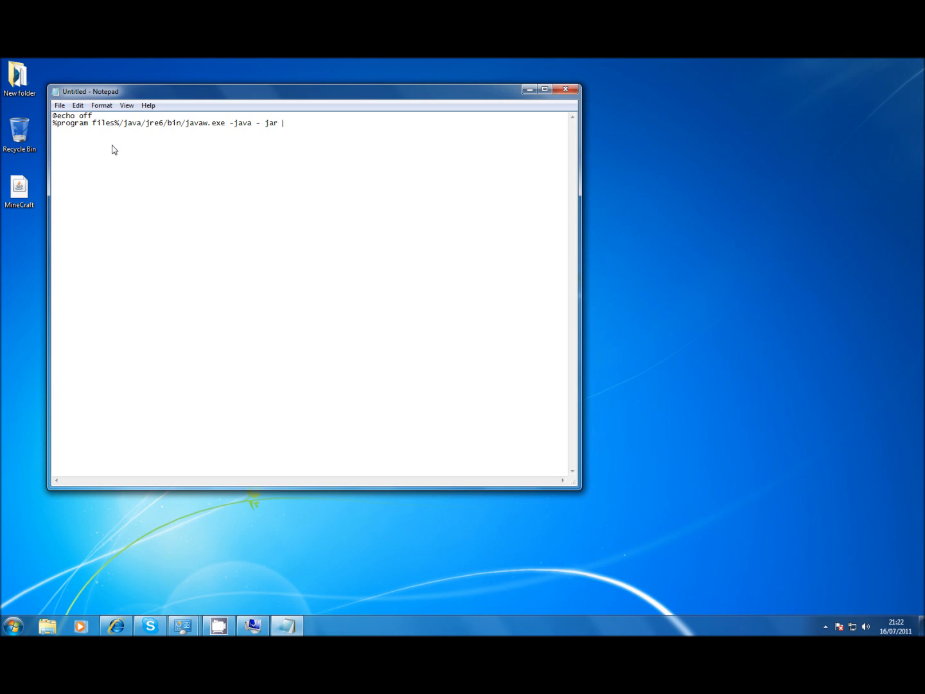
pyautogui.write('<minecraft')
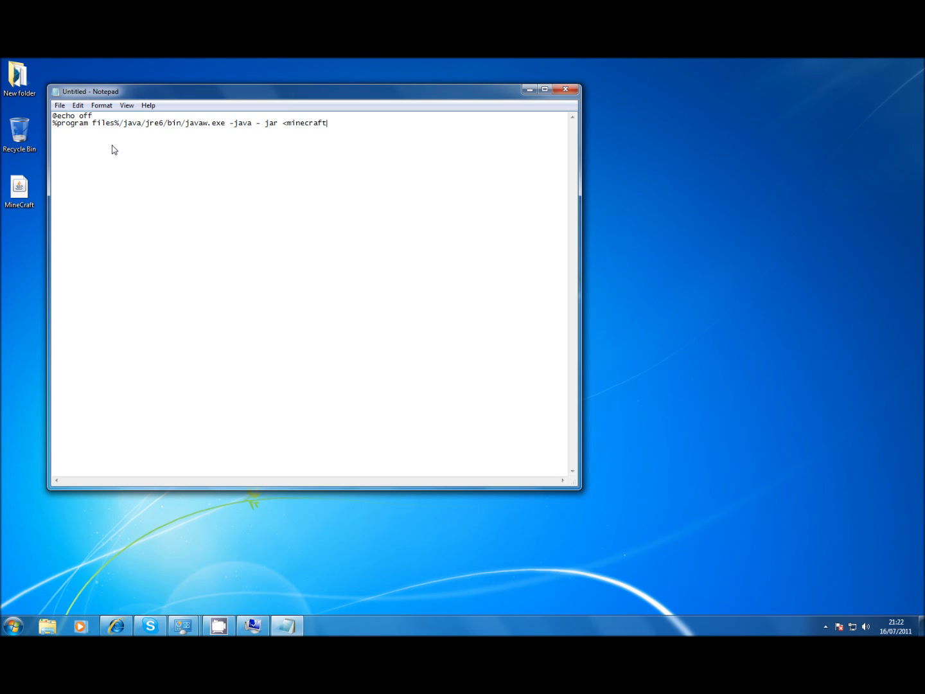
pyautogui.write('>')
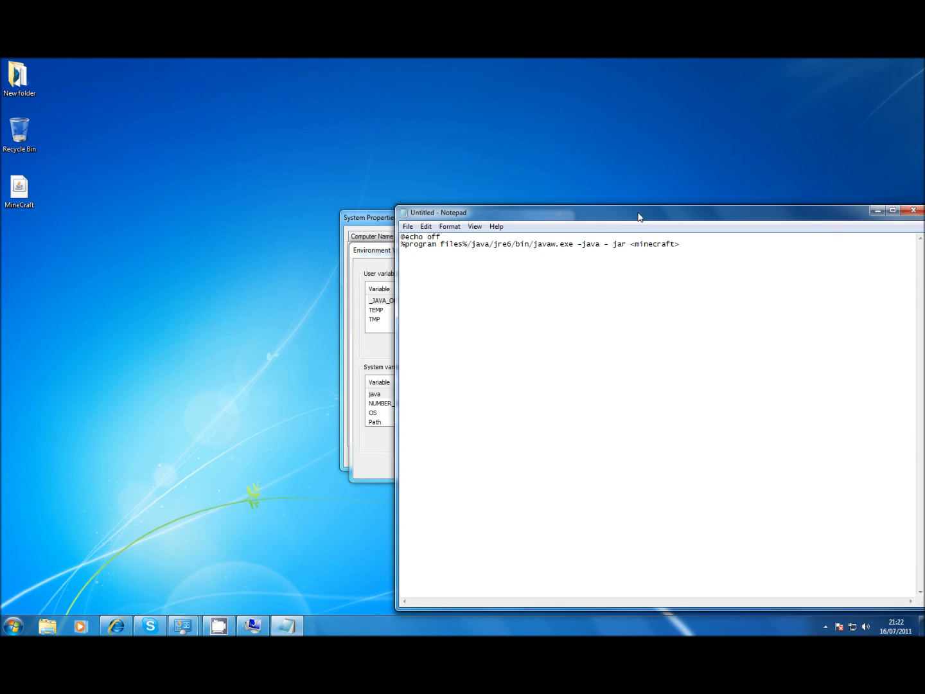
# Check the java system variable, then edit the batch line to 'java -jar <minecraft>'
pyautogui.click(369, 217)
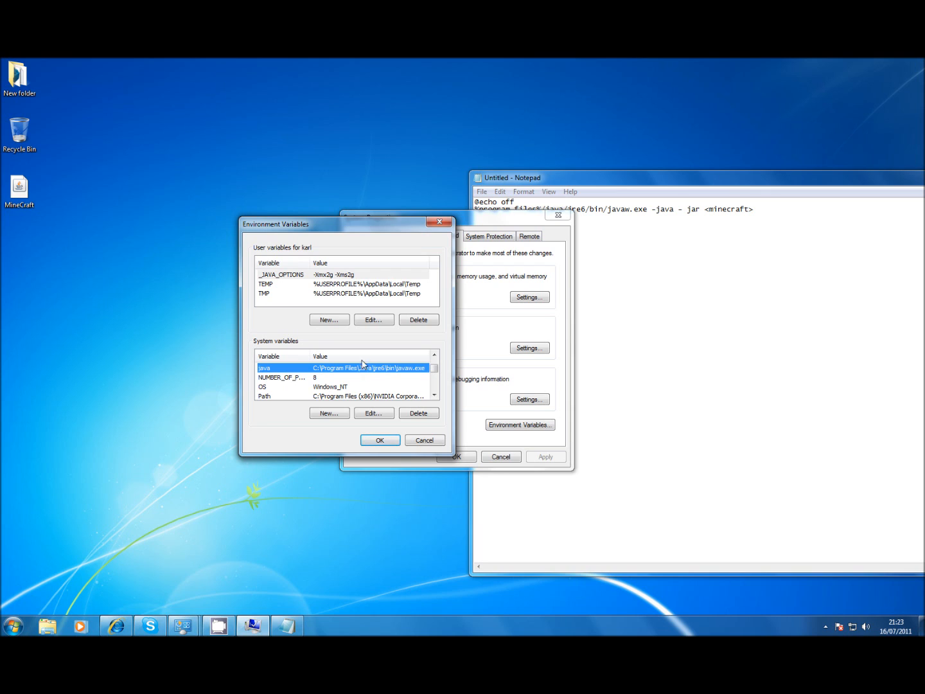
pyautogui.moveTo(638, 276)
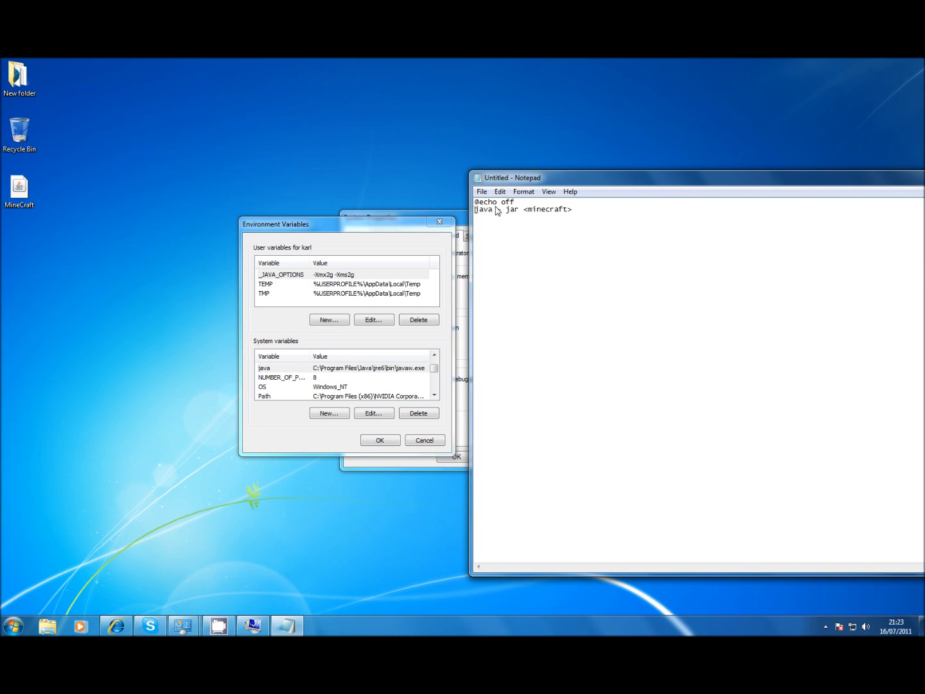
pyautogui.write('-')
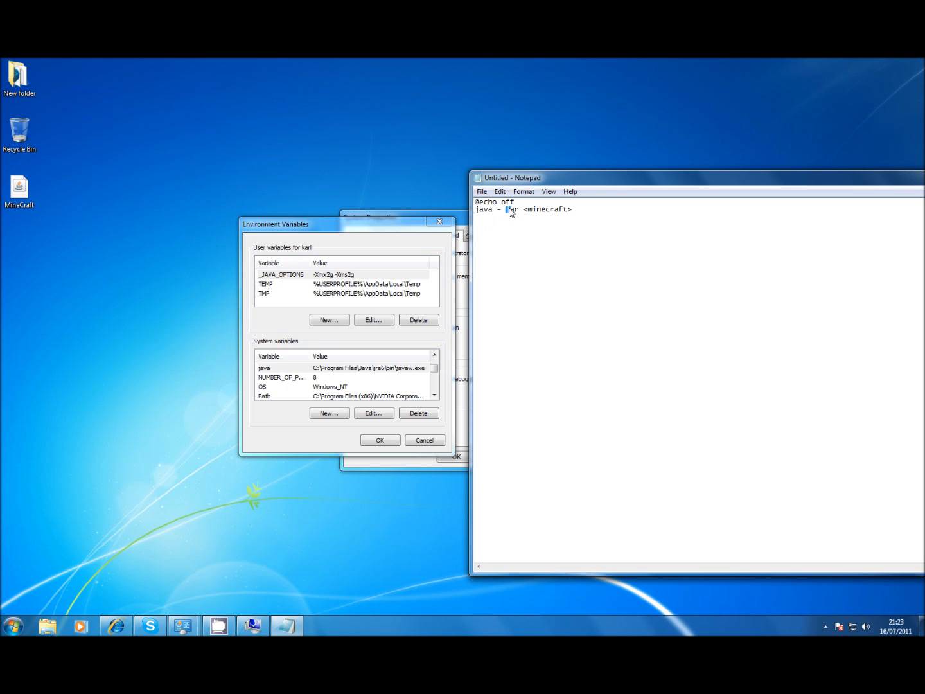
pyautogui.write('jar')
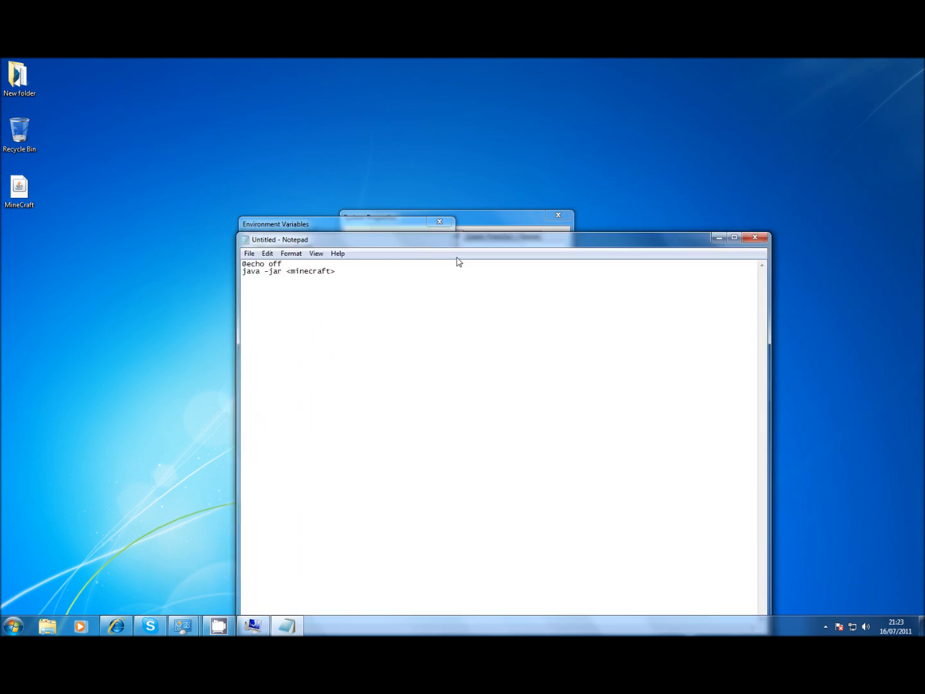
# Draft a new system variable named java32 in Environment Variables, then cancel it
pyautogui.click(275, 224)
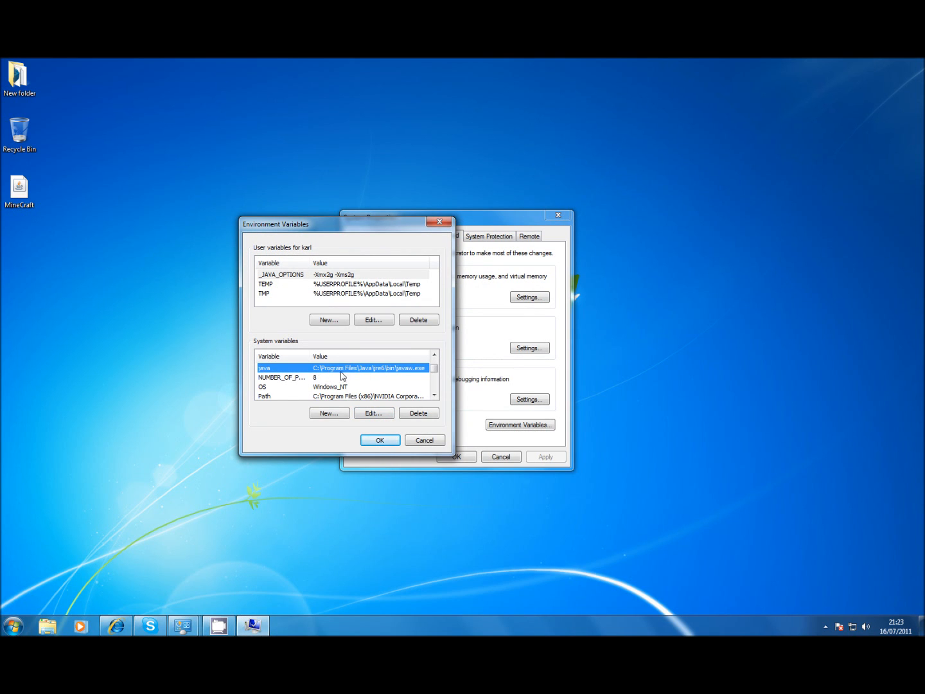
pyautogui.moveTo(284, 385)
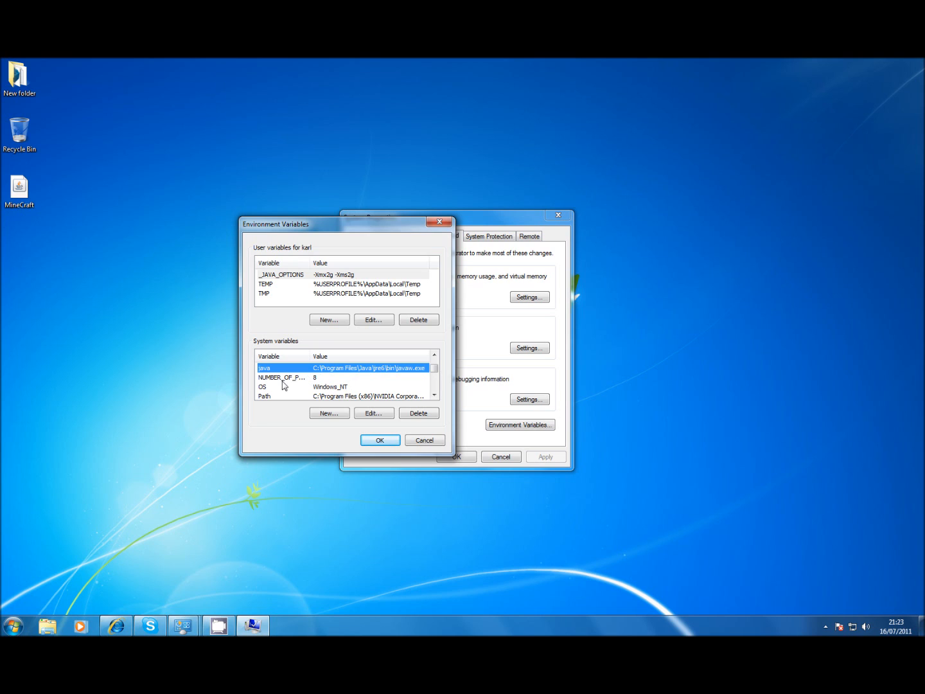
pyautogui.moveTo(269, 376)
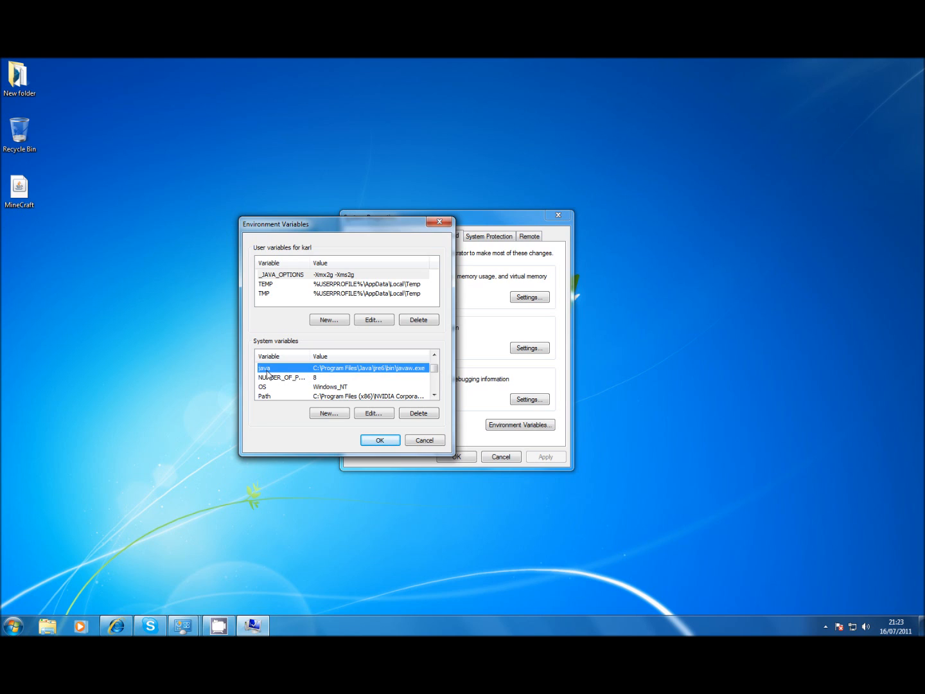
pyautogui.moveTo(294, 371)
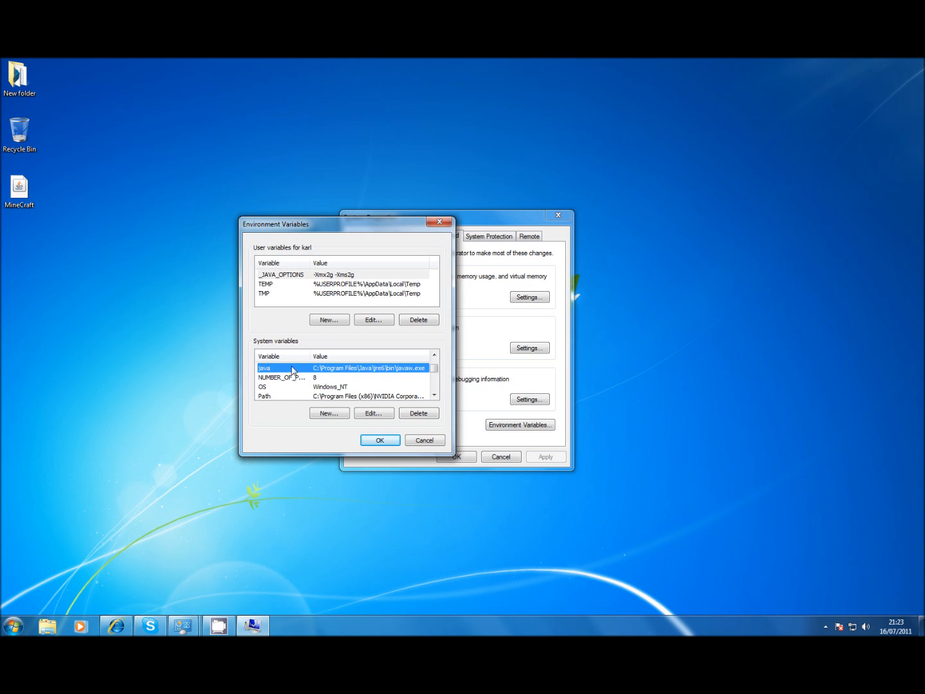
pyautogui.click(328, 412)
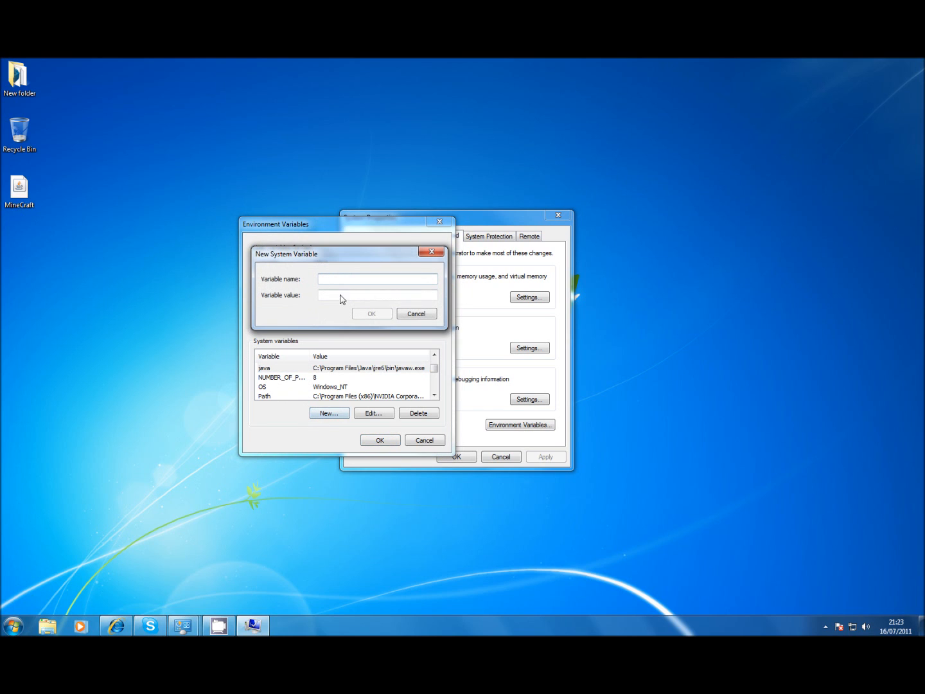
pyautogui.write('java')
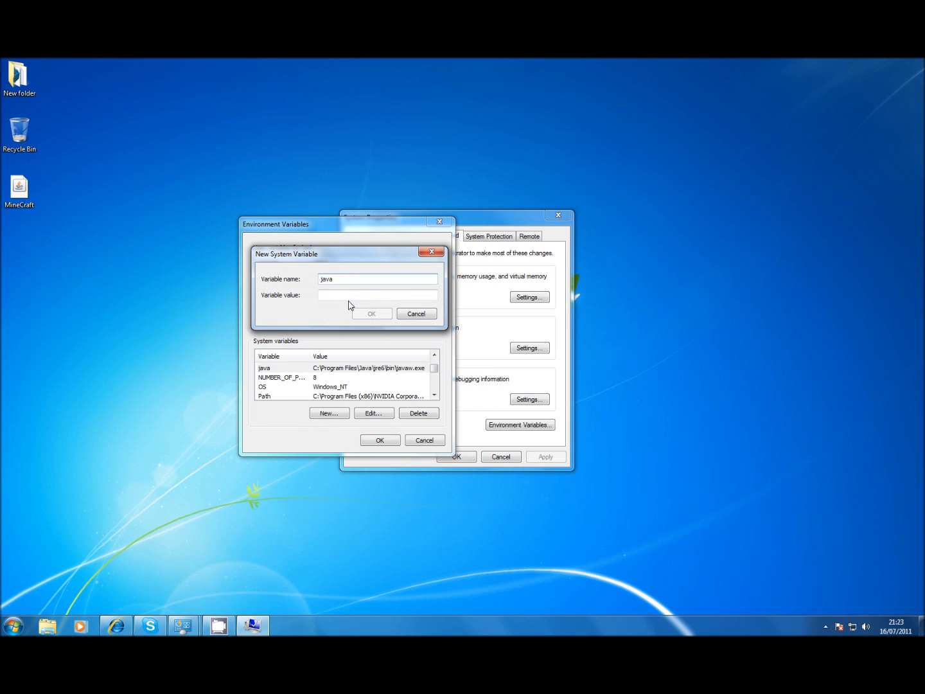
pyautogui.write('32')
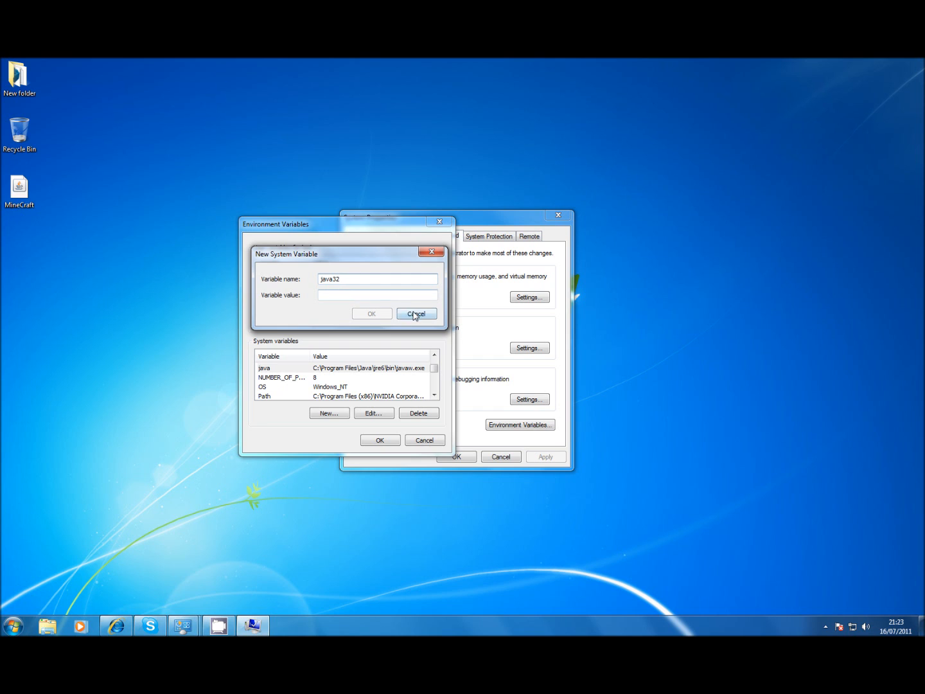
pyautogui.click(416, 313)
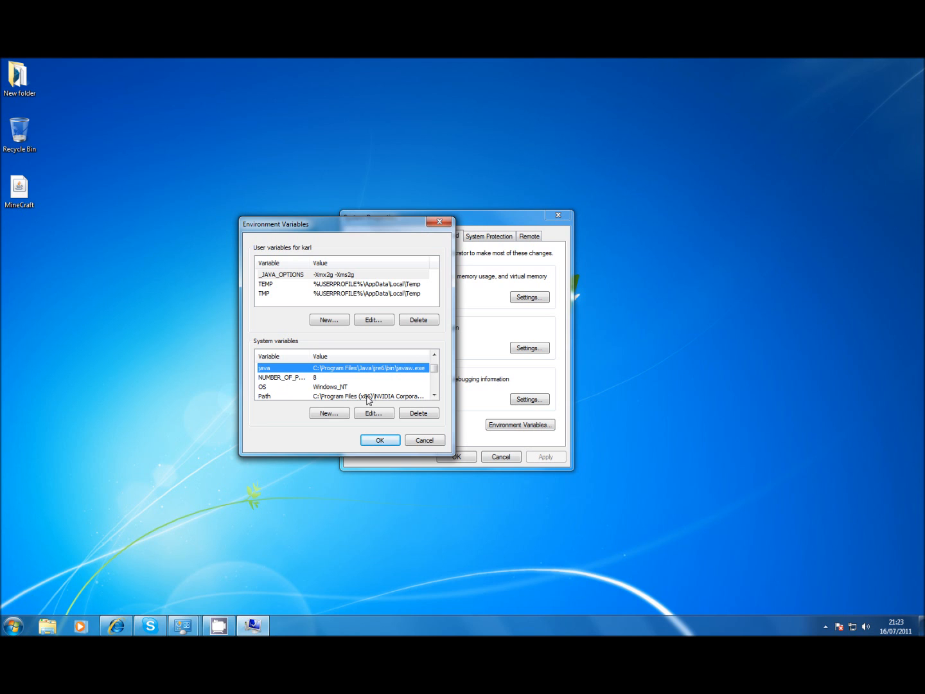
# Bring CamStudio's recorder window to the front to view the recording status
pyautogui.click(380, 440)
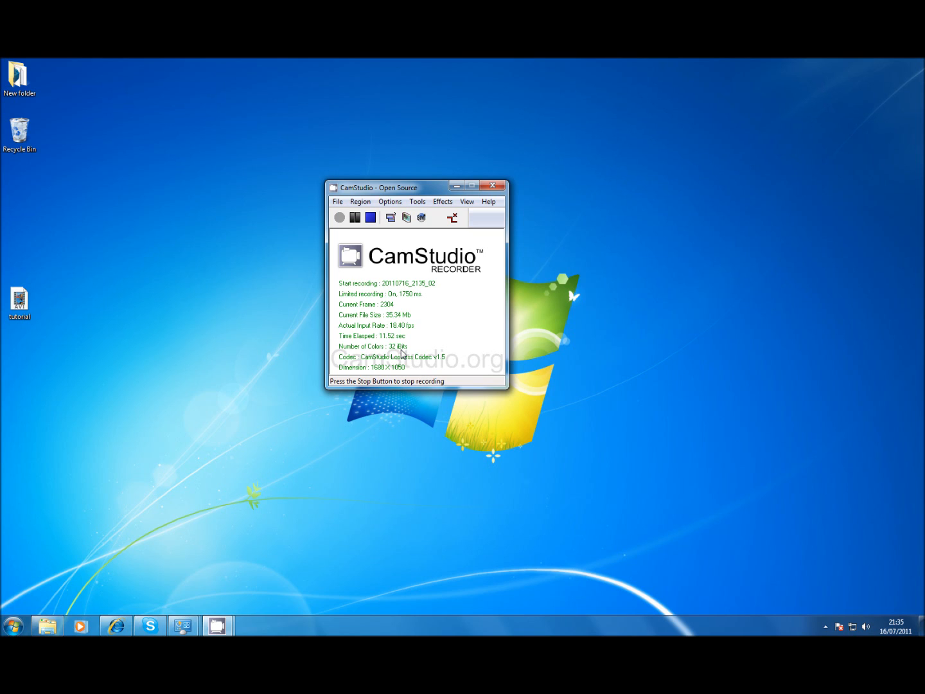
pyautogui.moveTo(564, 415)
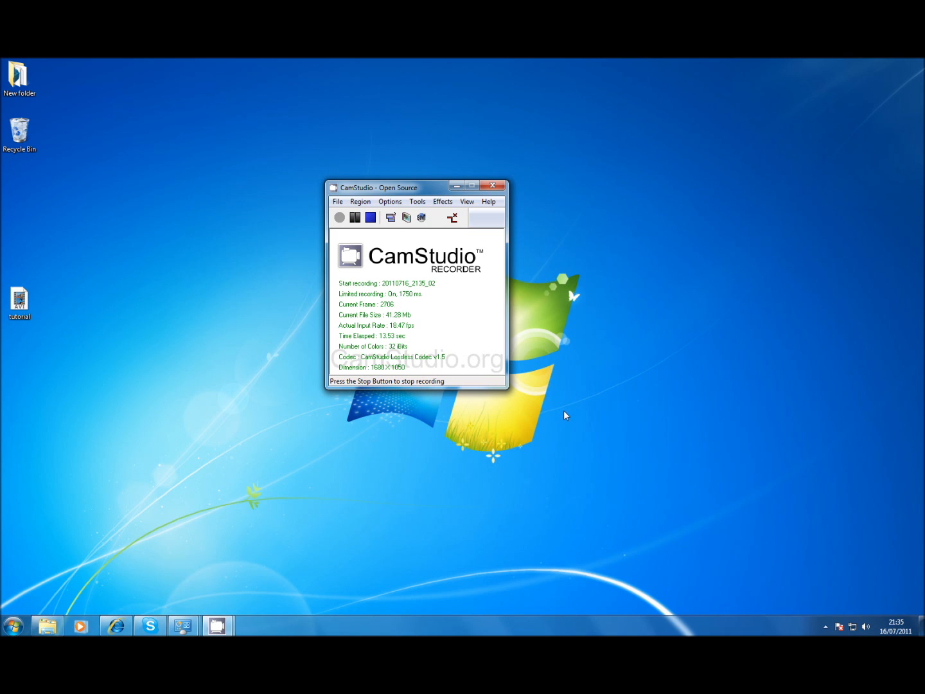